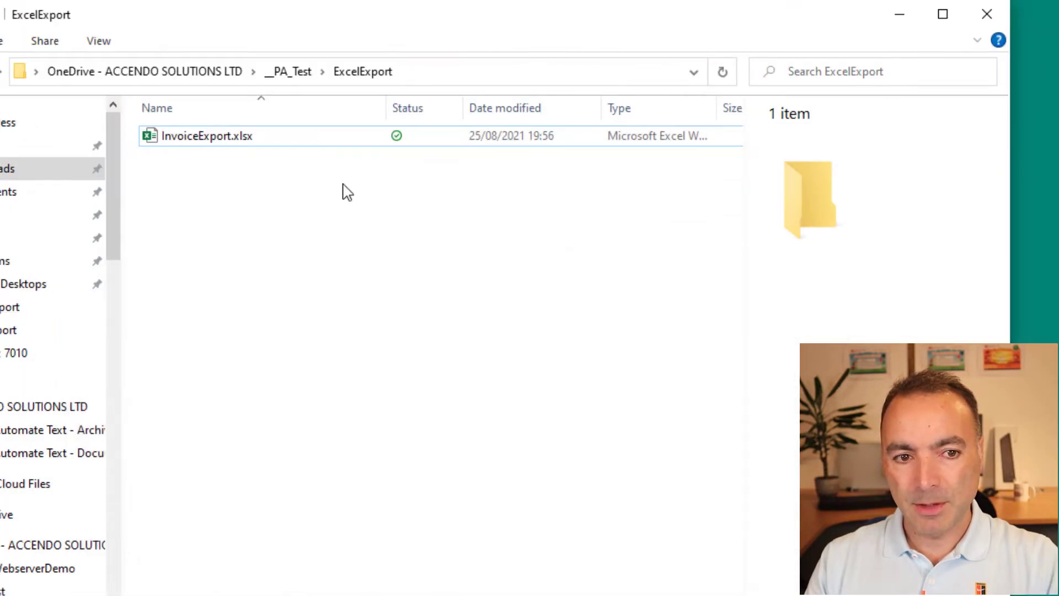
Open the InvoiceExport.xlsx template from the ExcelExport folder in Excel
{"action": "double_click", "coordinate": [207, 135]}
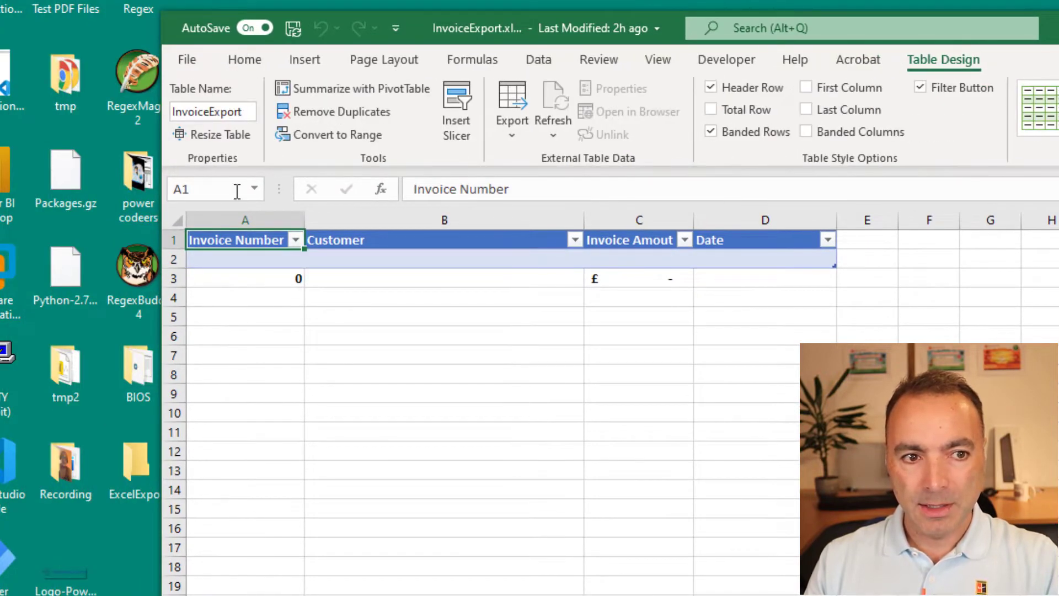
{"action": "left_click", "coordinate": [764, 240]}
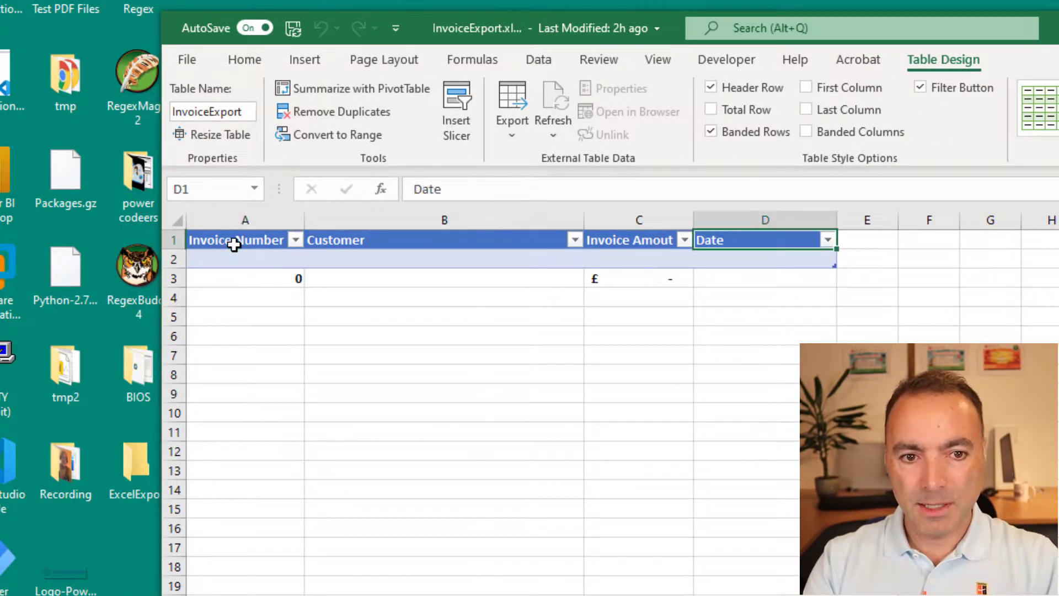
{"action": "left_click", "coordinate": [639, 259]}
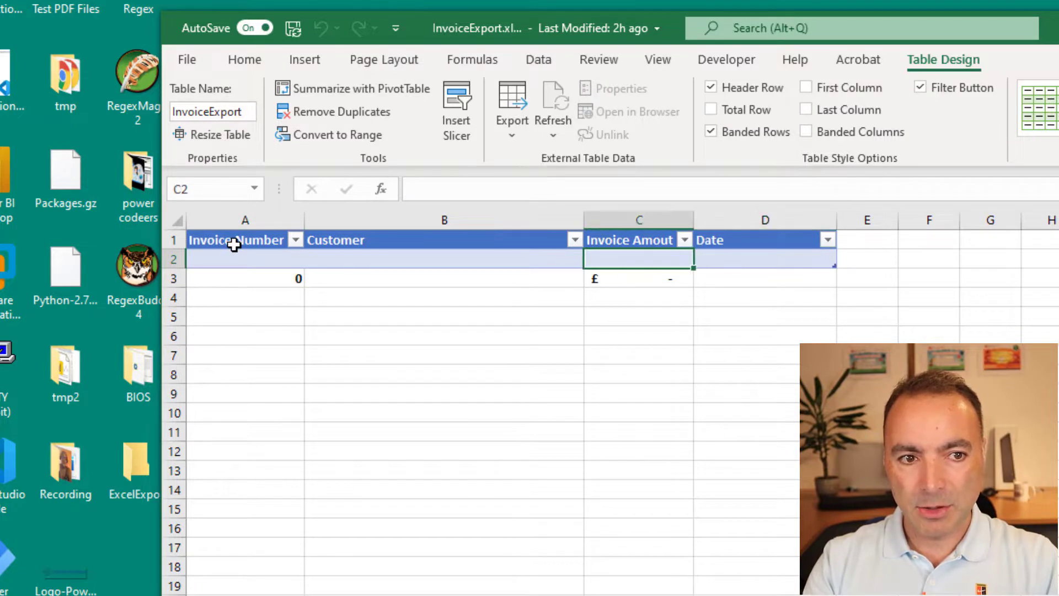
{"action": "left_click", "coordinate": [245, 60]}
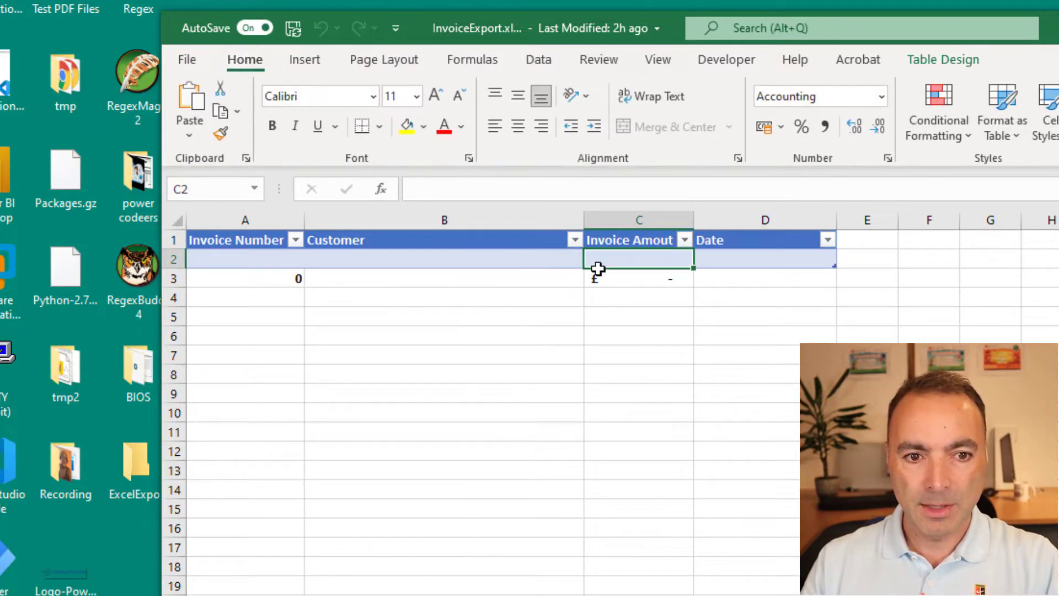
{"action": "left_click", "coordinate": [638, 278]}
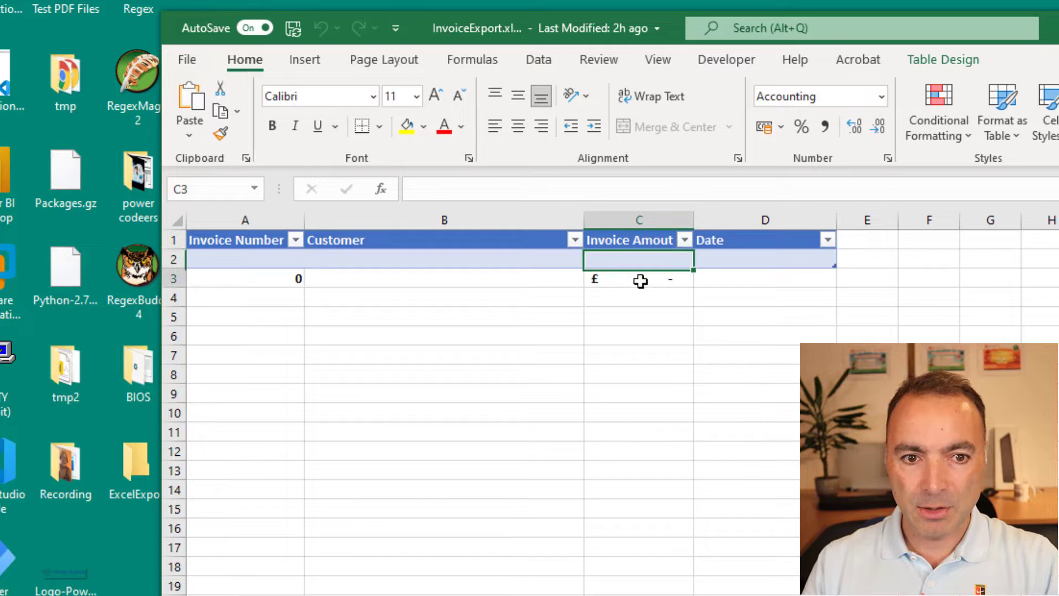
{"action": "left_click", "coordinate": [638, 278]}
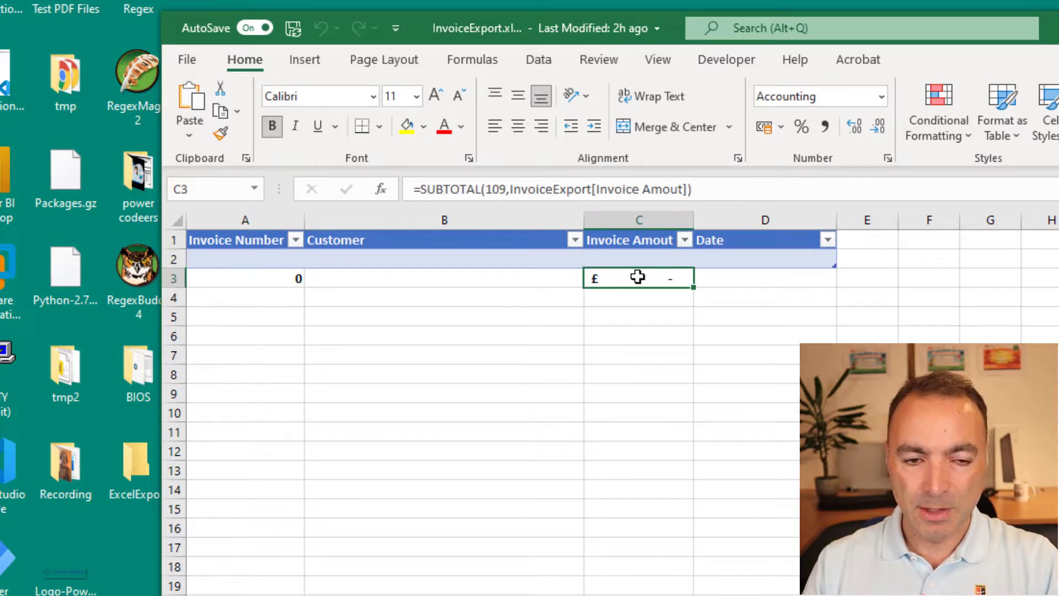
{"action": "left_click", "coordinate": [244, 278]}
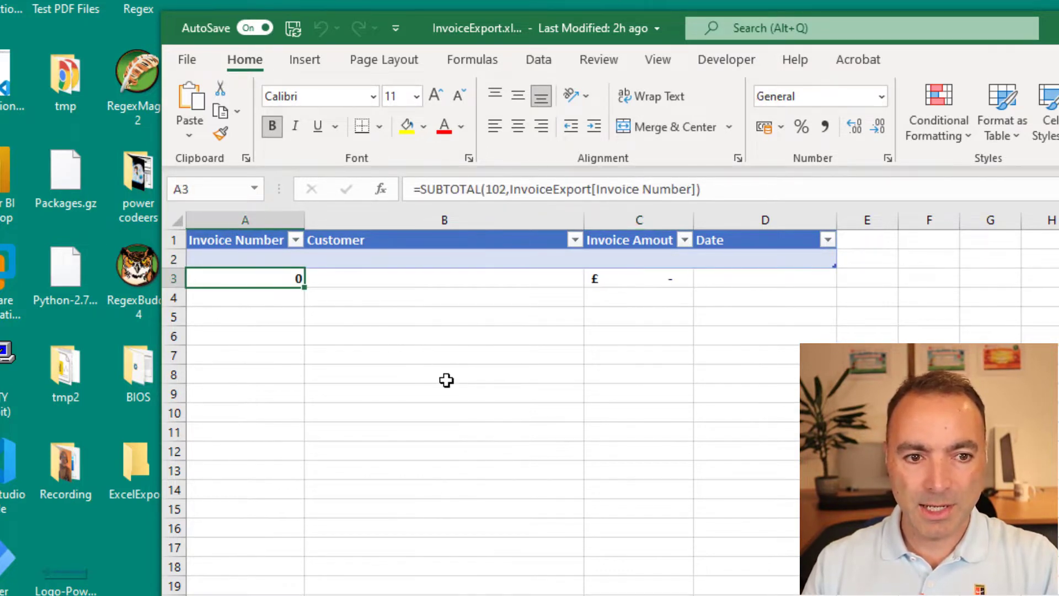
{"action": "mouse_move", "coordinate": [664, 514]}
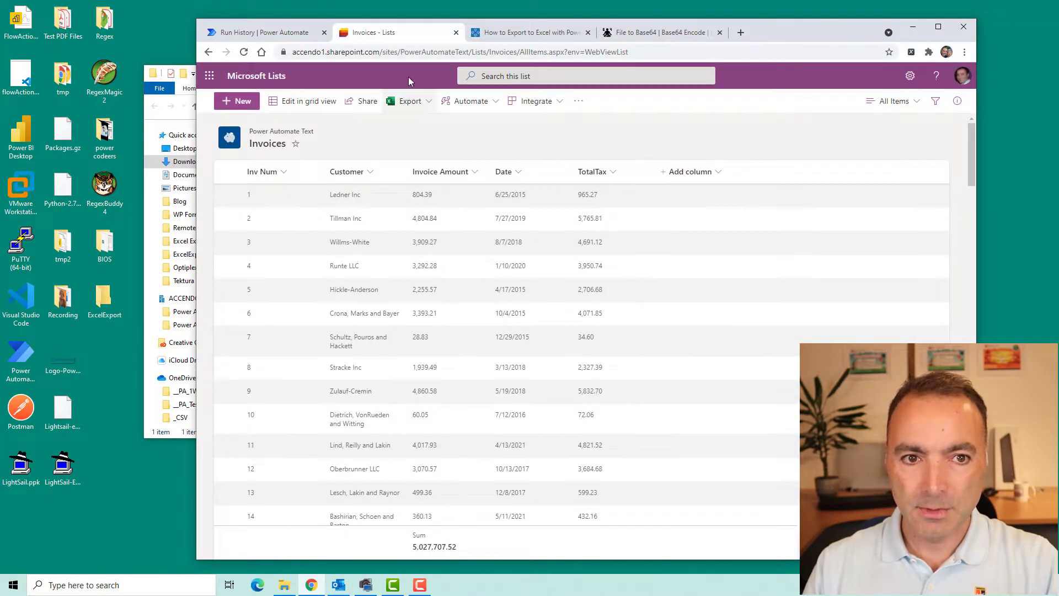
Start a test run of the New Excel Test flow from the flow editor
{"action": "left_click", "coordinate": [264, 32]}
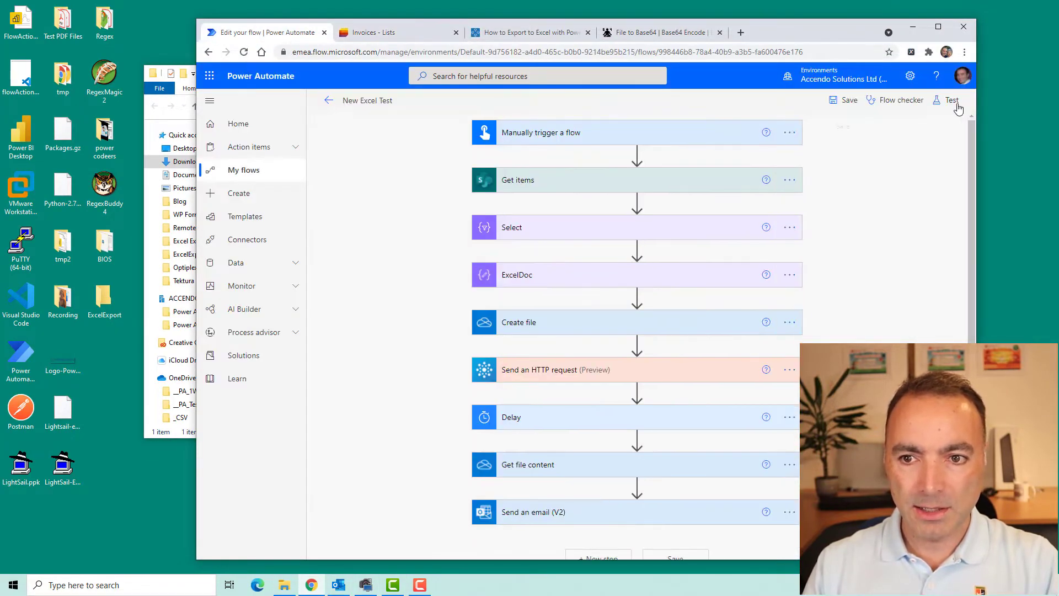
{"action": "left_click", "coordinate": [951, 100]}
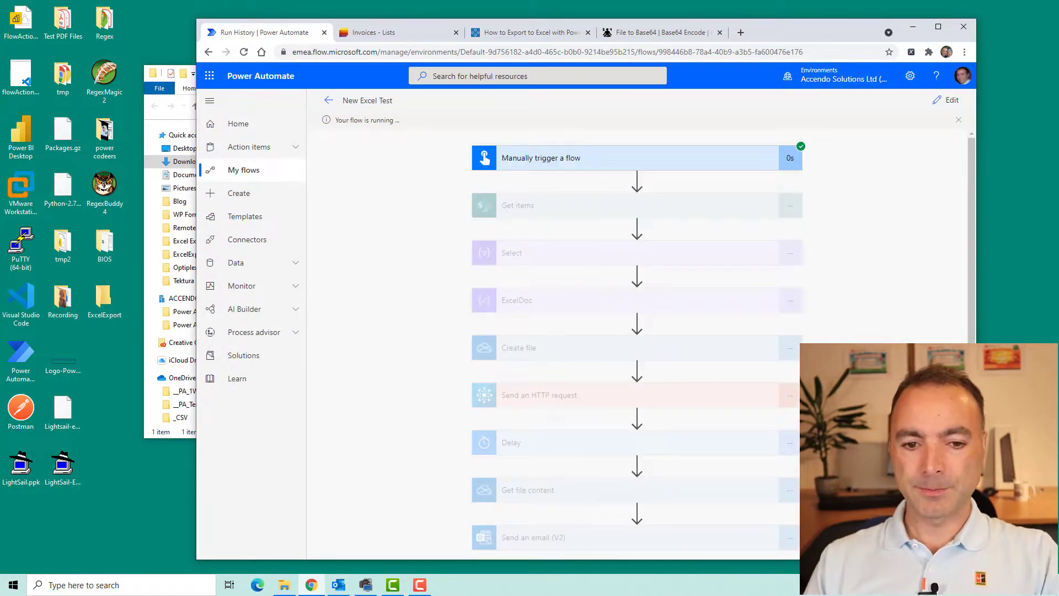
{"action": "mouse_move", "coordinate": [561, 170]}
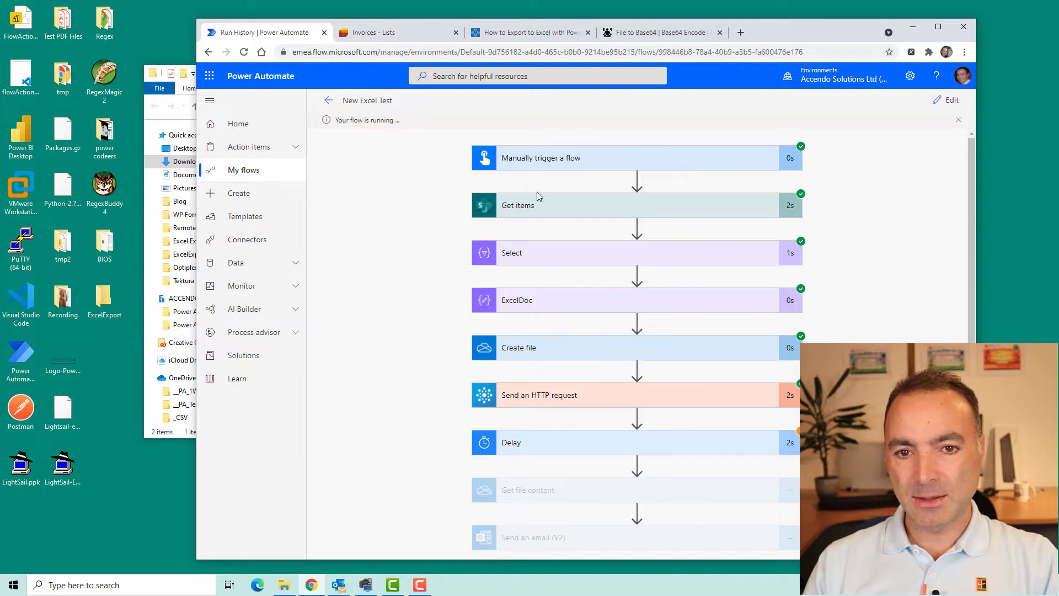
{"action": "mouse_move", "coordinate": [899, 51]}
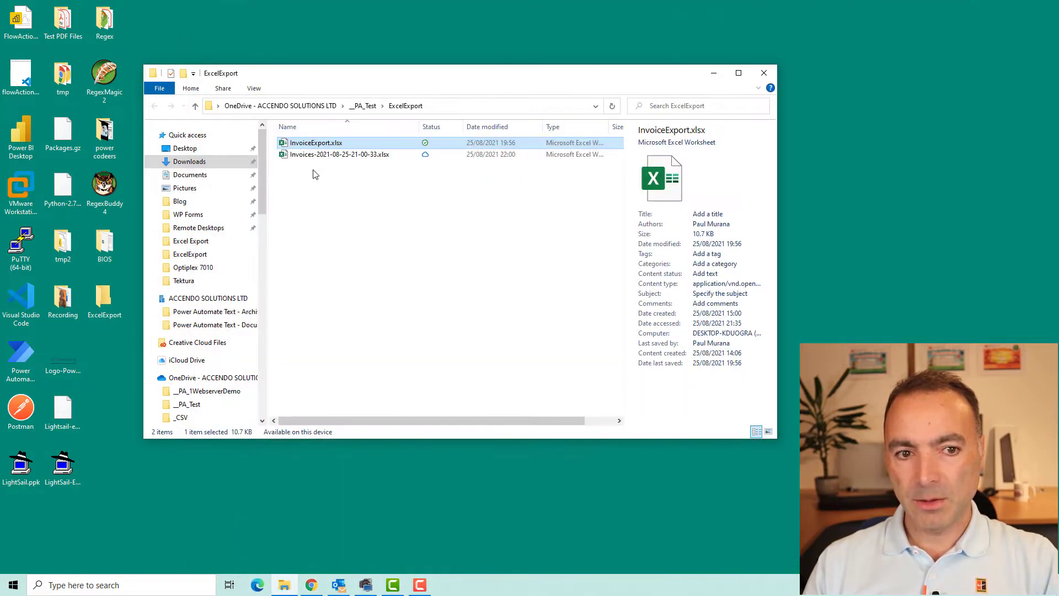
Open the new Invoices-2021-08-25 workbook maximized and scroll through its filled invoice rows
{"action": "left_click", "coordinate": [340, 154]}
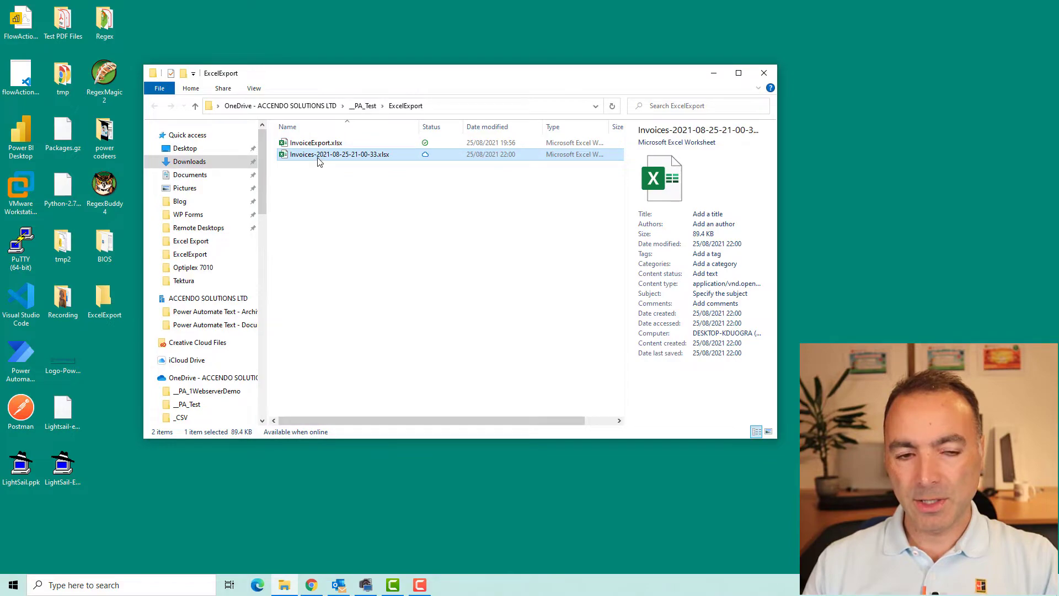
{"action": "double_click", "coordinate": [339, 154]}
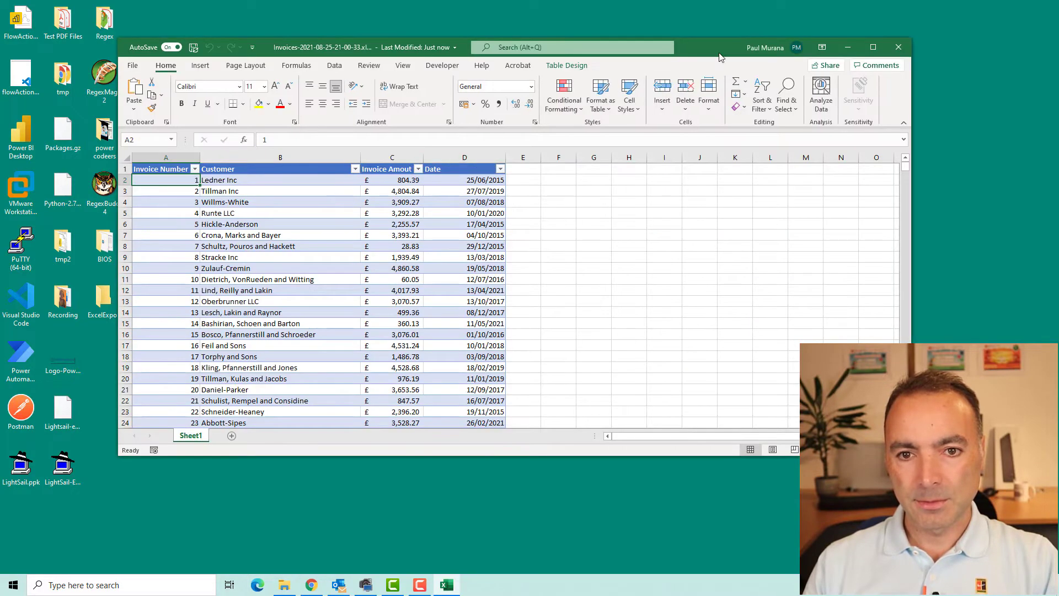
{"action": "left_click", "coordinate": [872, 46]}
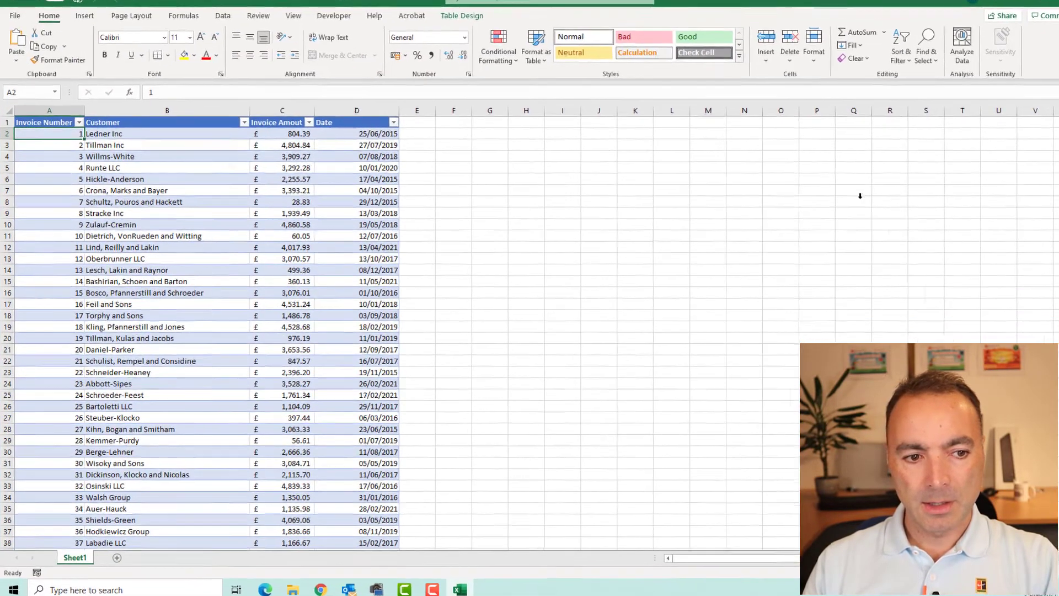
{"action": "scroll", "scroll_direction": "down", "scroll_amount": 3}
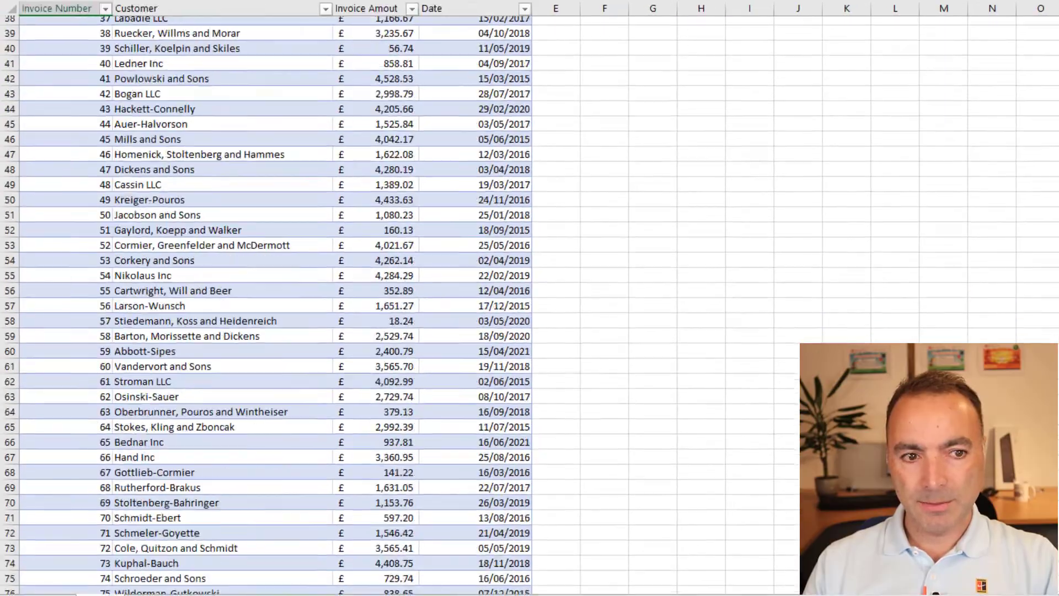
{"action": "scroll", "scroll_direction": "down", "scroll_amount": 3}
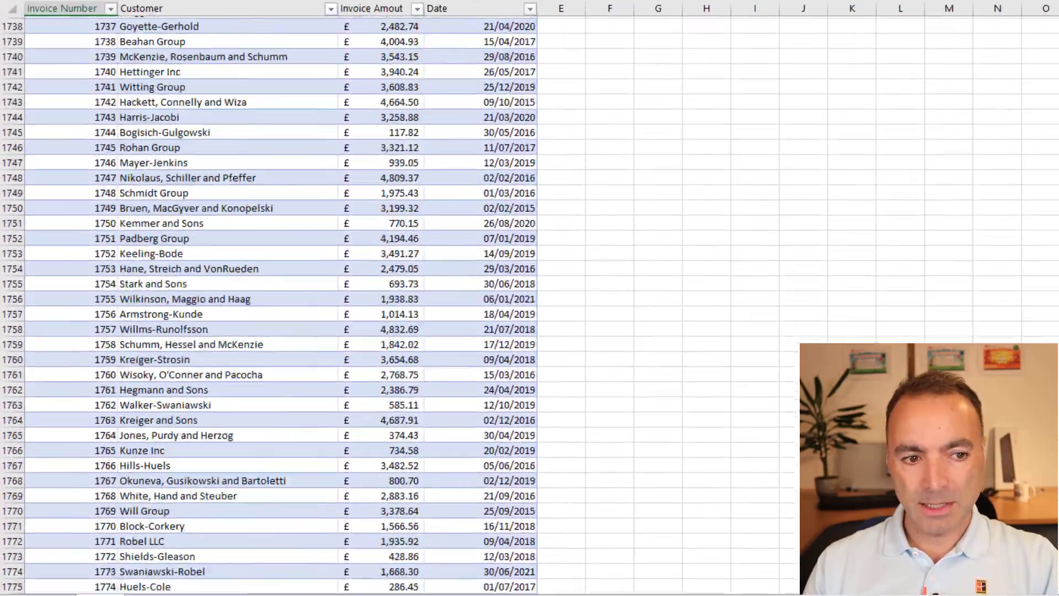
{"action": "scroll", "scroll_direction": "down", "scroll_amount": 3}
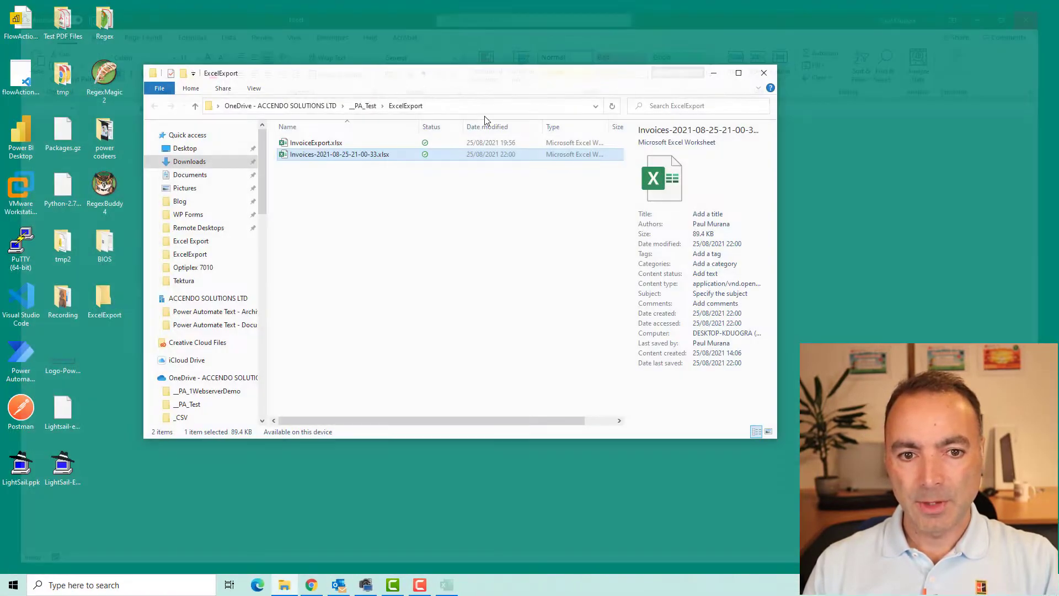
{"action": "left_click", "coordinate": [338, 585]}
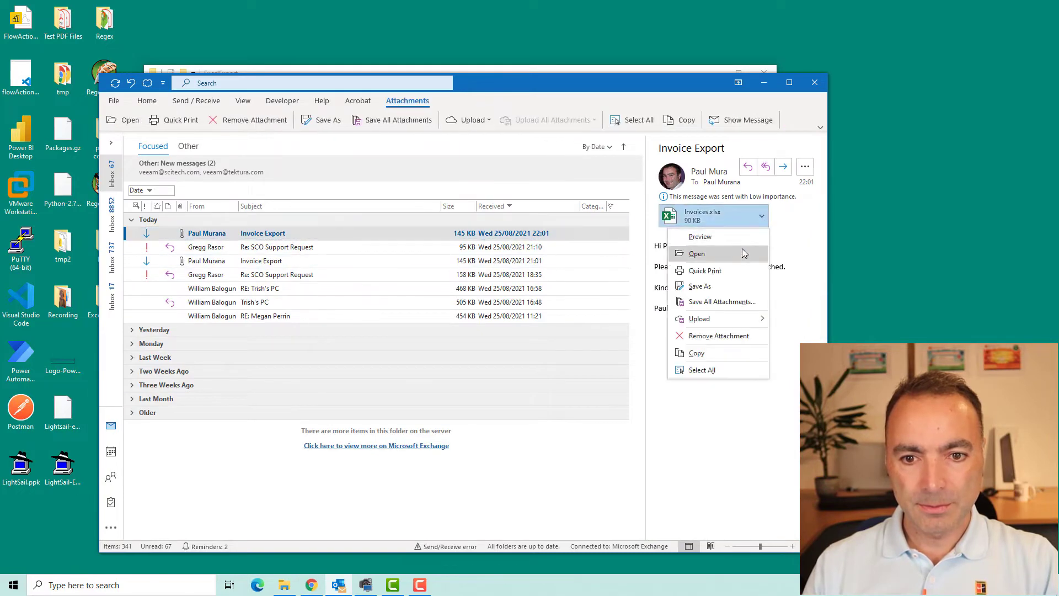
{"action": "left_click", "coordinate": [695, 253]}
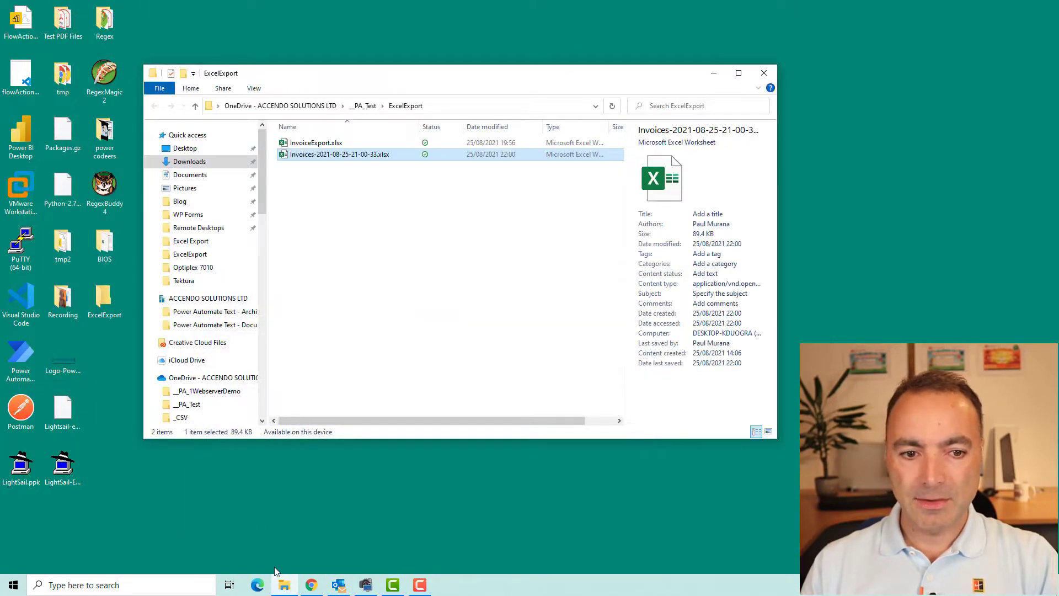
Review the successful run results and return the New Excel Test flow to editing
{"action": "left_click", "coordinate": [310, 585]}
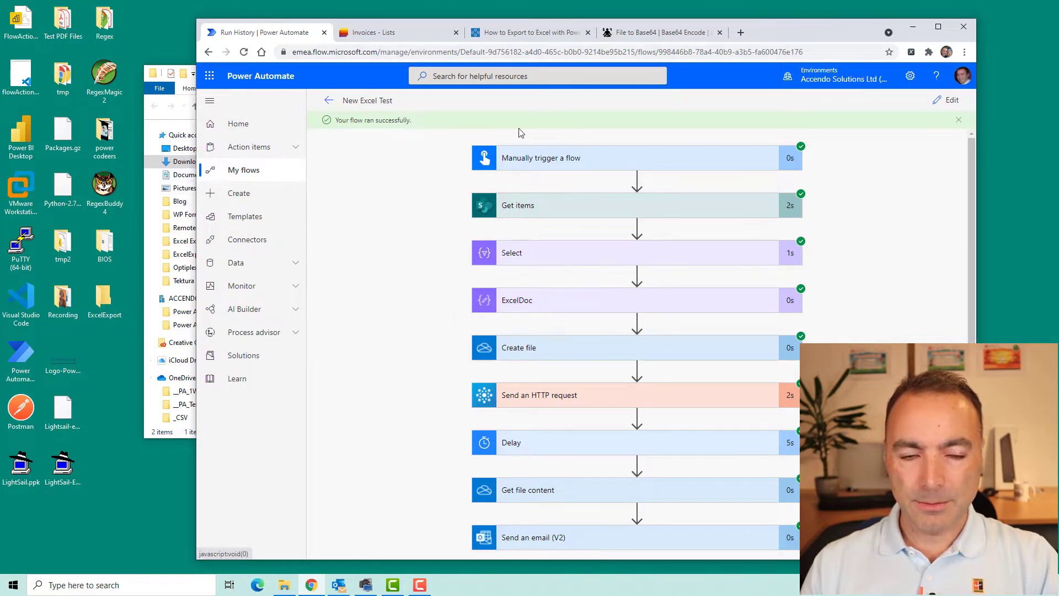
{"action": "mouse_move", "coordinate": [564, 174]}
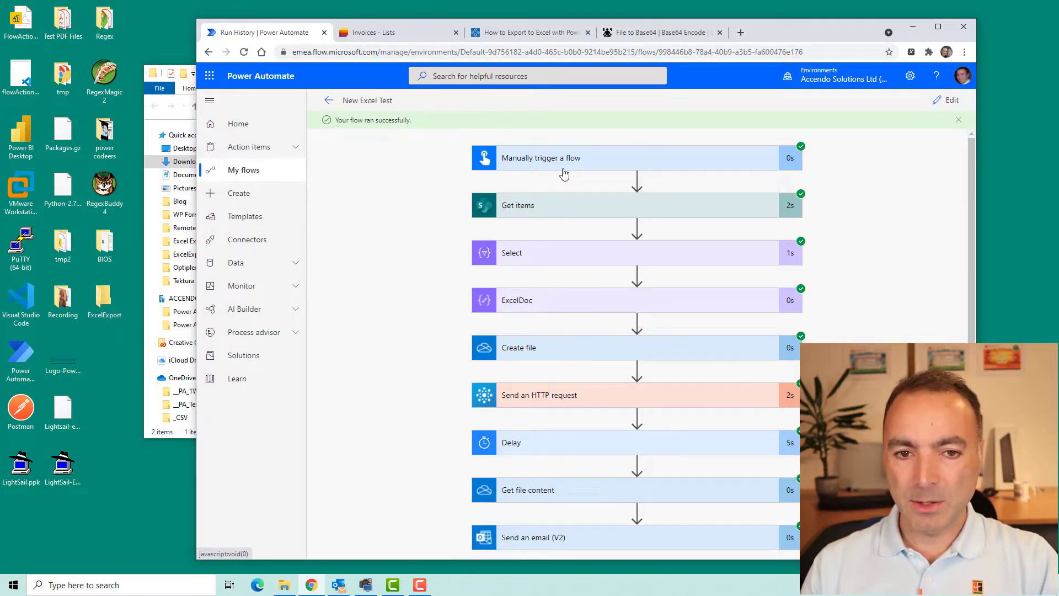
{"action": "left_click", "coordinate": [947, 99]}
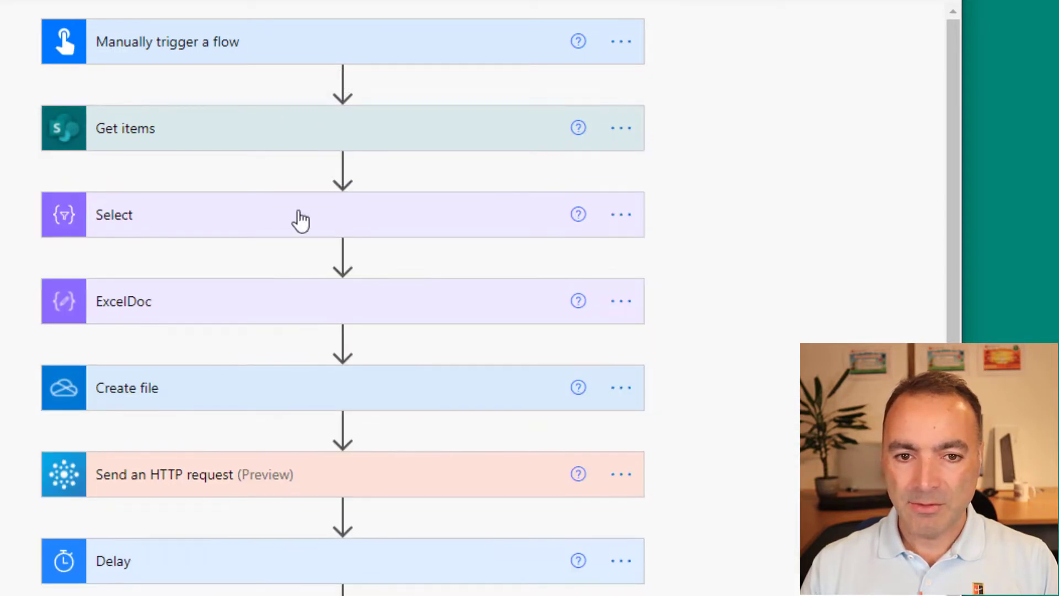
{"action": "mouse_move", "coordinate": [189, 237]}
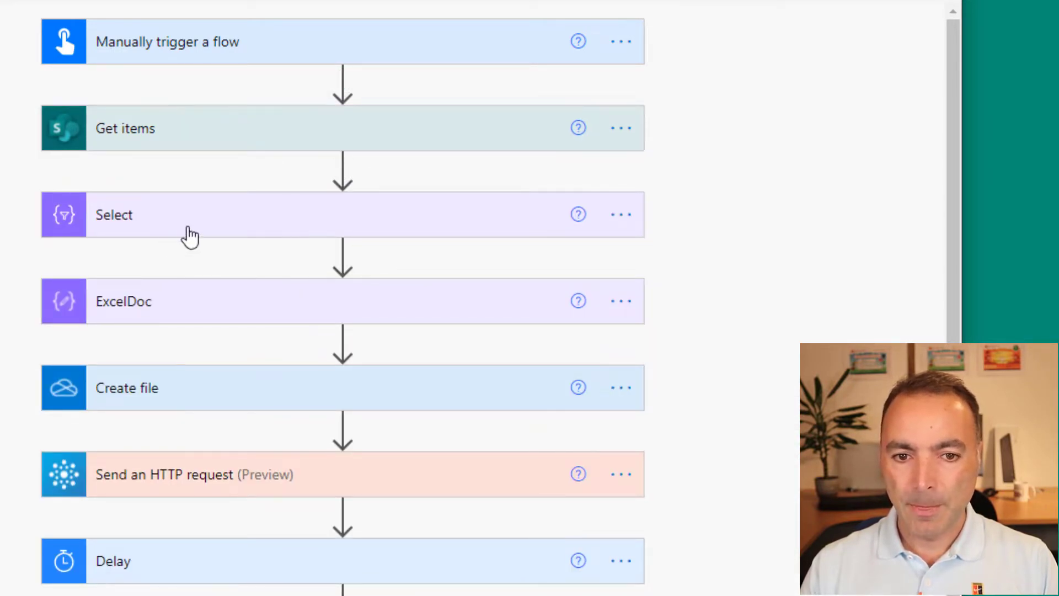
Add a Select 2 action after Get items, then delete it again
{"action": "left_click", "coordinate": [113, 214]}
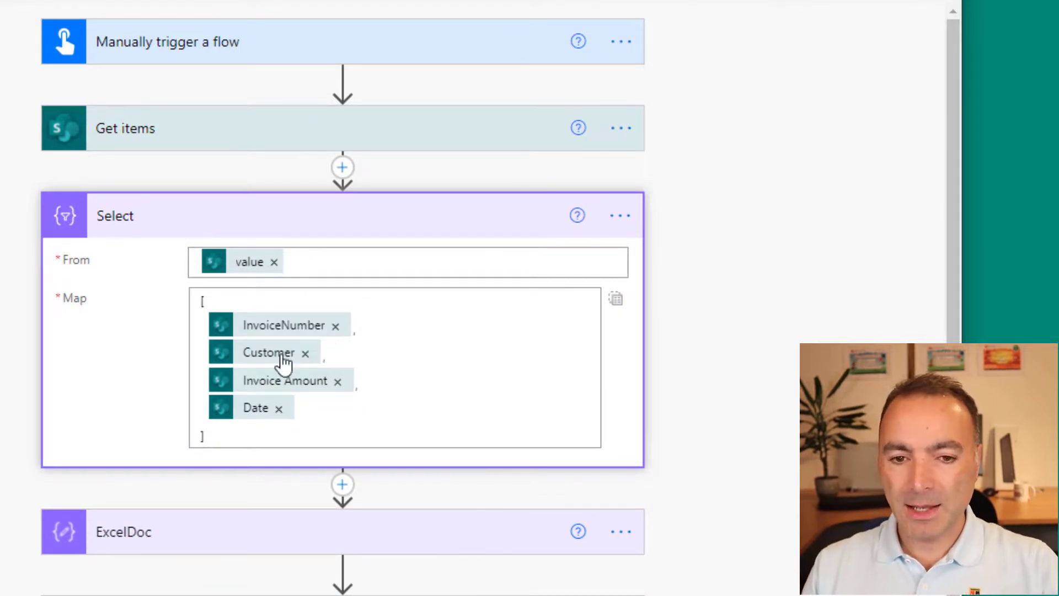
{"action": "left_click", "coordinate": [343, 166]}
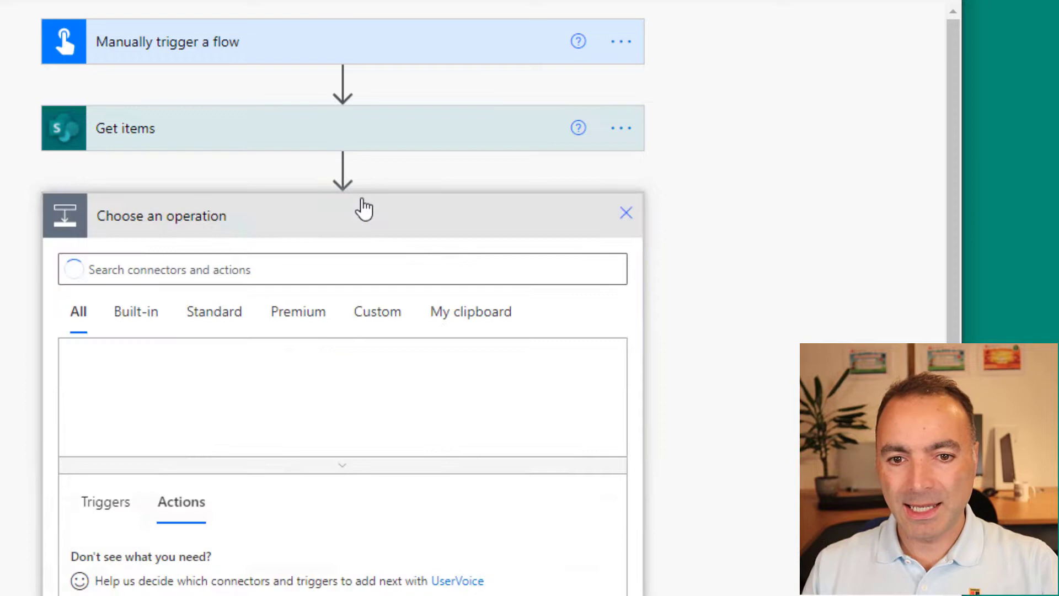
{"action": "type", "text": "select"}
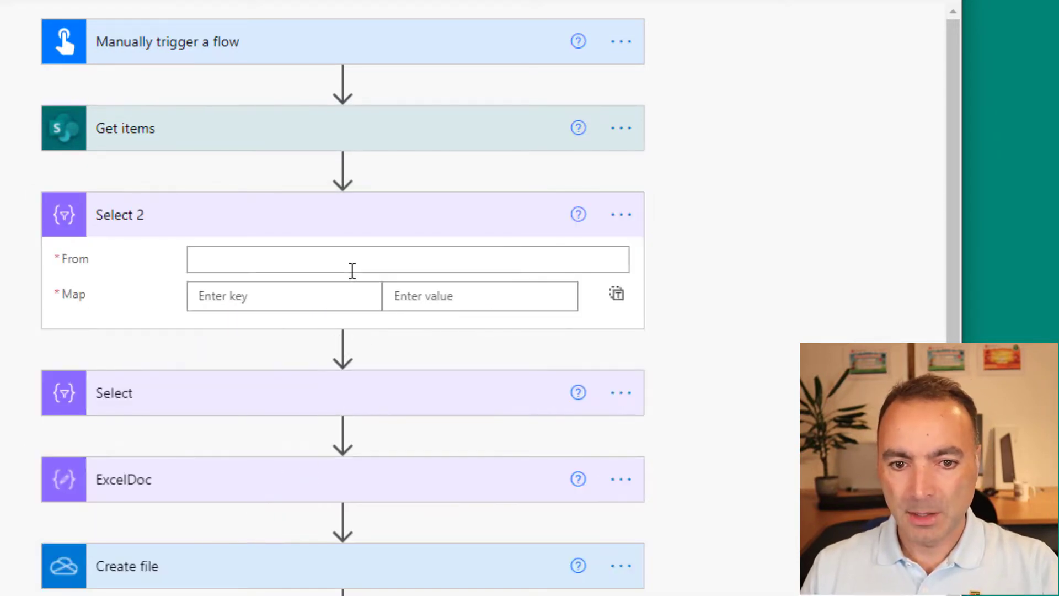
{"action": "left_click", "coordinate": [479, 296]}
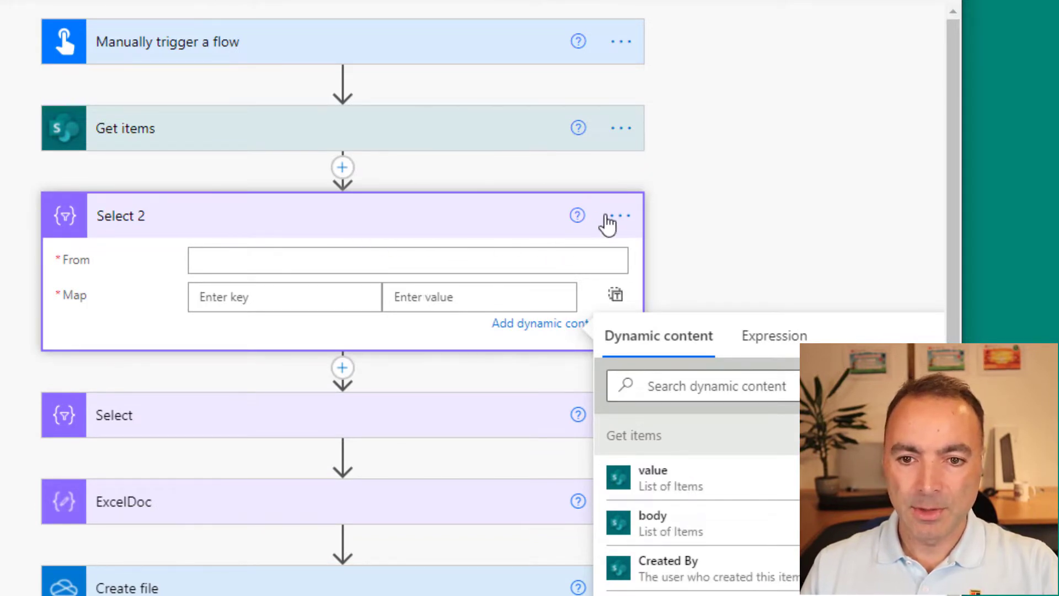
{"action": "mouse_move", "coordinate": [460, 203]}
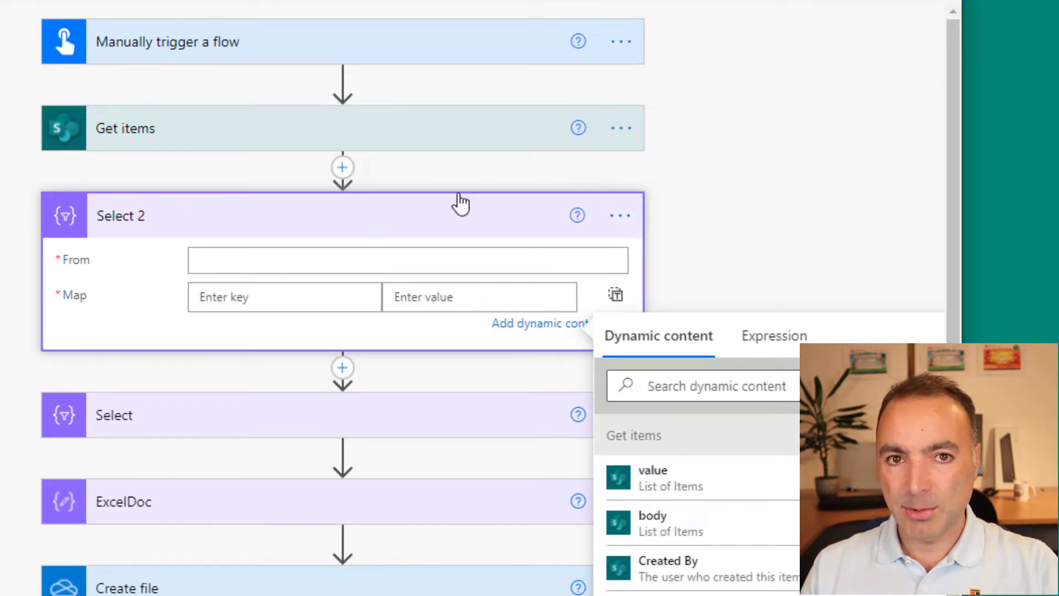
{"action": "mouse_move", "coordinate": [620, 214]}
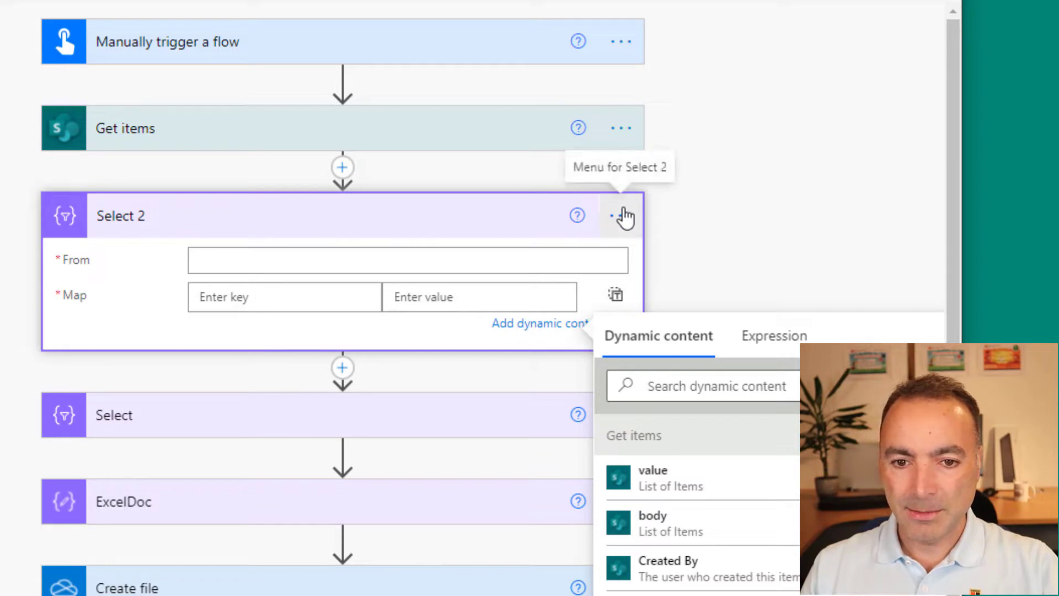
{"action": "left_click", "coordinate": [620, 215]}
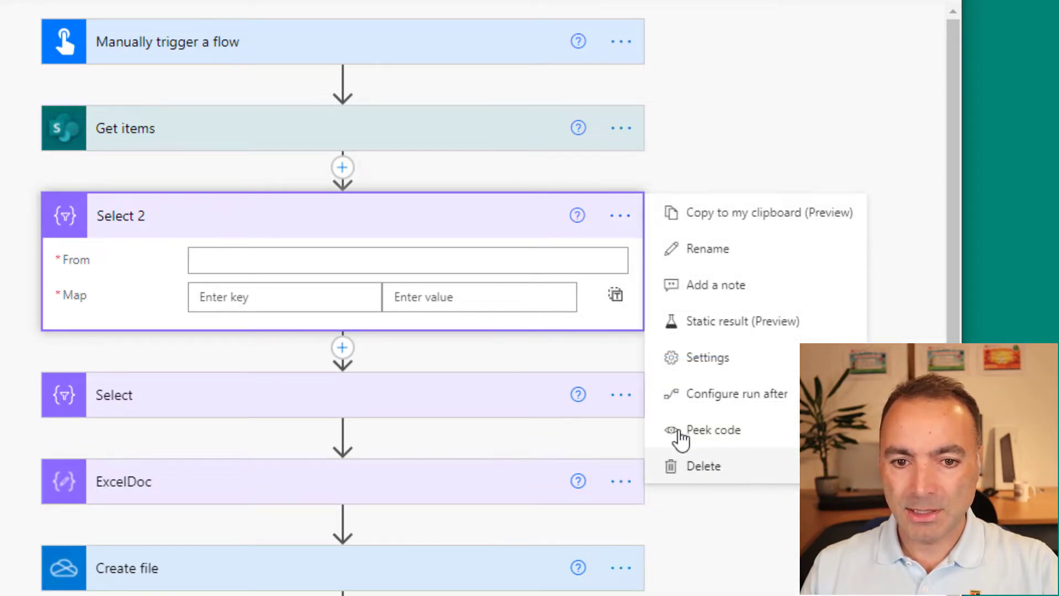
{"action": "left_click", "coordinate": [702, 466]}
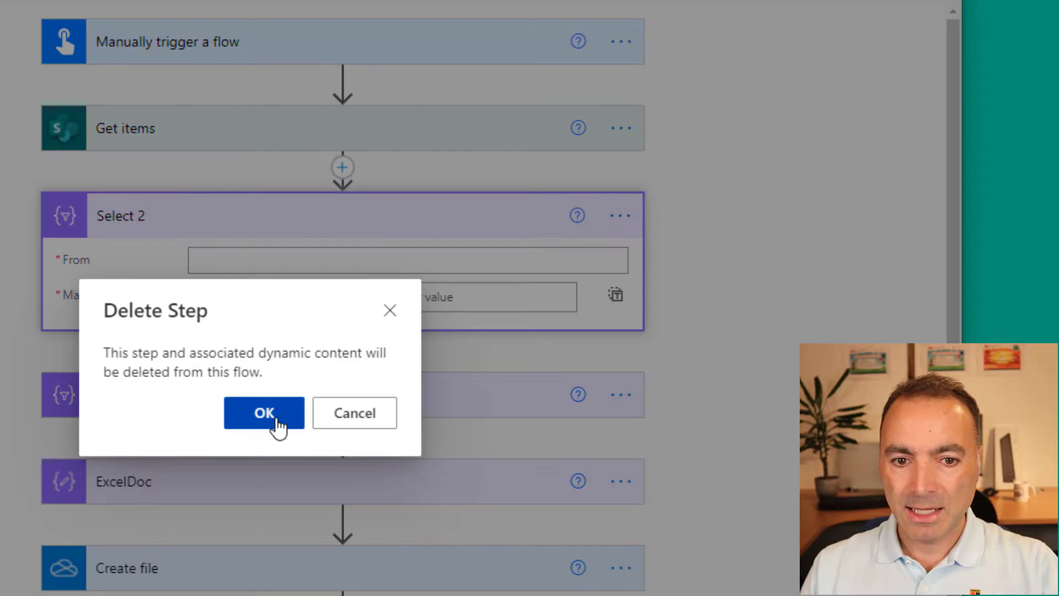
{"action": "left_click", "coordinate": [264, 413]}
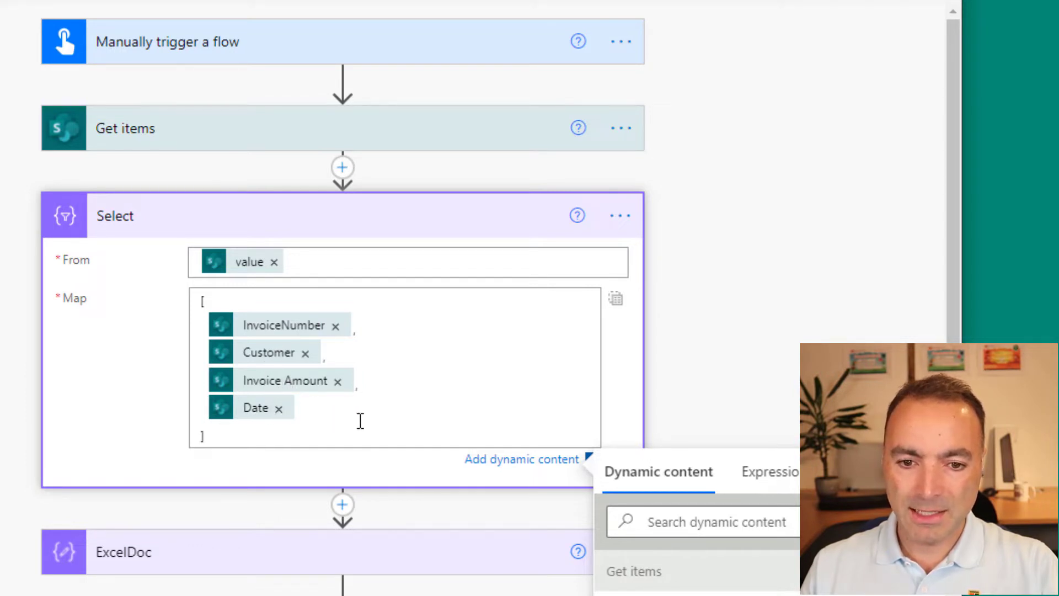
Insert a duplicate Date field into the Select map, then remove it again
{"action": "left_click", "coordinate": [298, 409]}
{"action": "type", "text": ","}
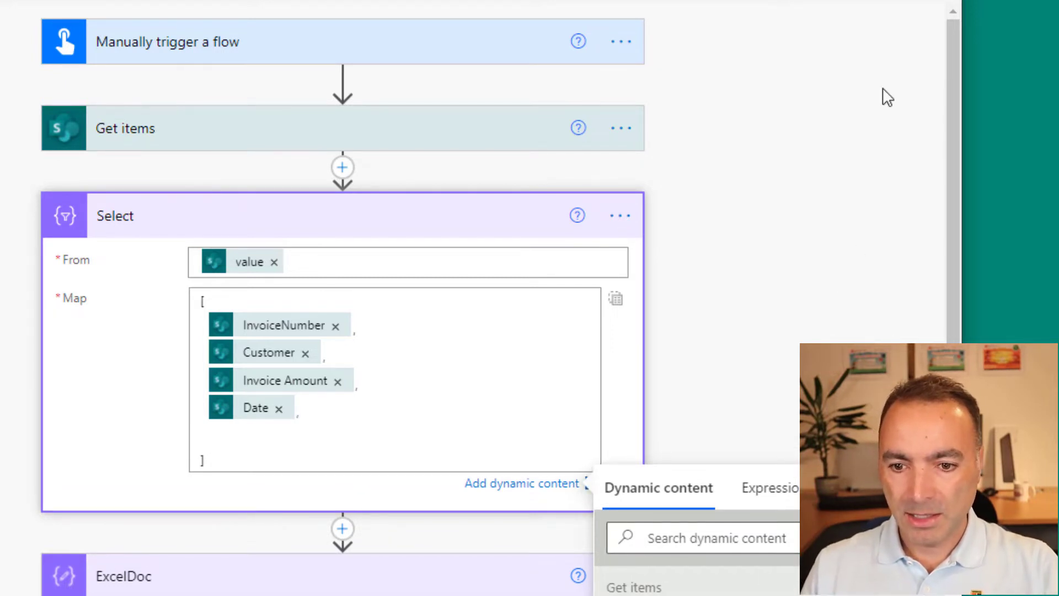
{"action": "scroll", "scroll_direction": "down", "scroll_amount": 3}
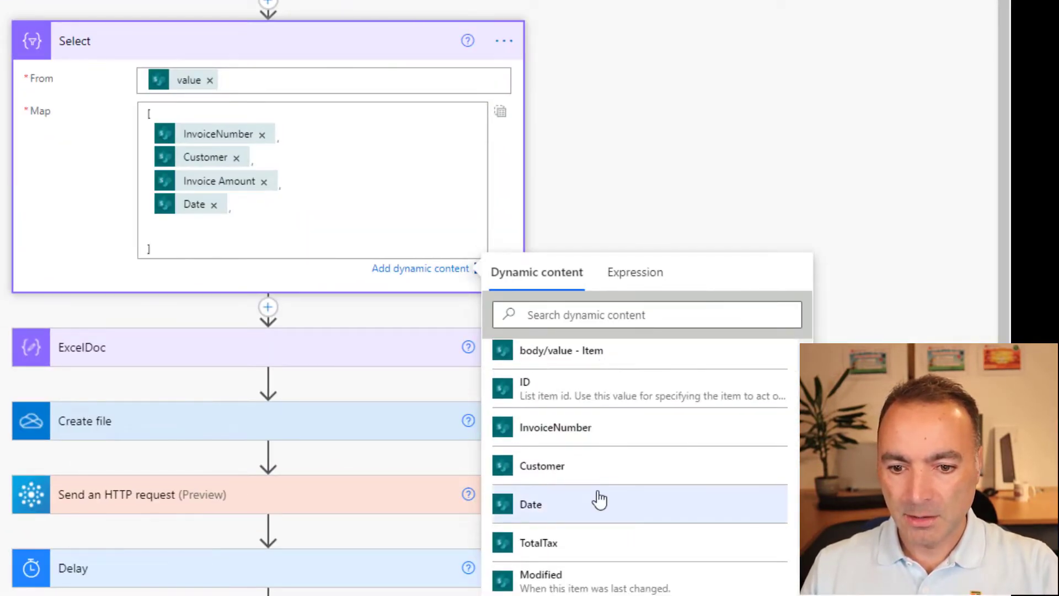
{"action": "left_click", "coordinate": [530, 504]}
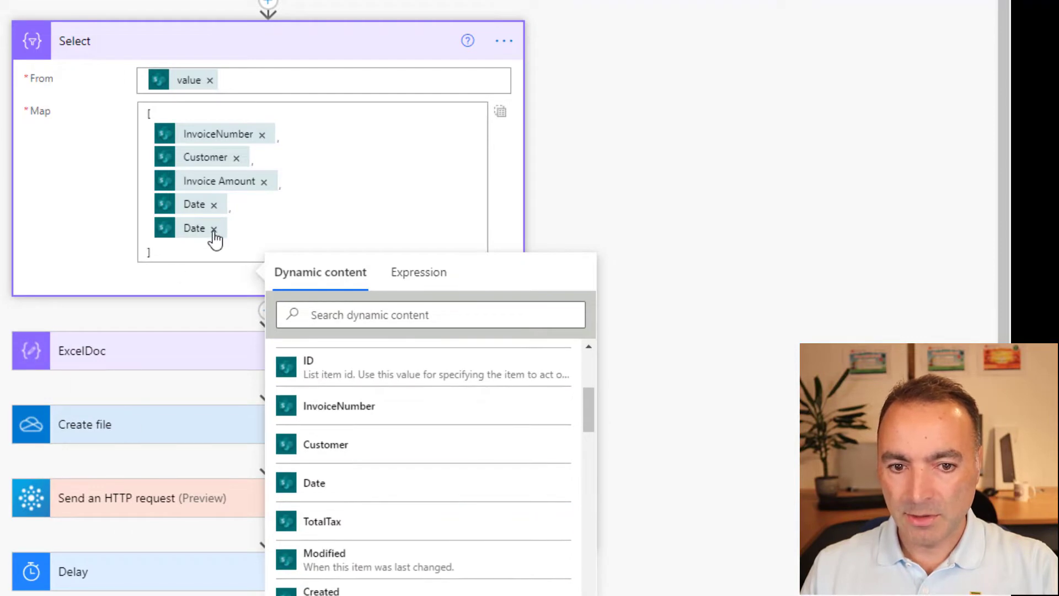
{"action": "left_click", "coordinate": [215, 228]}
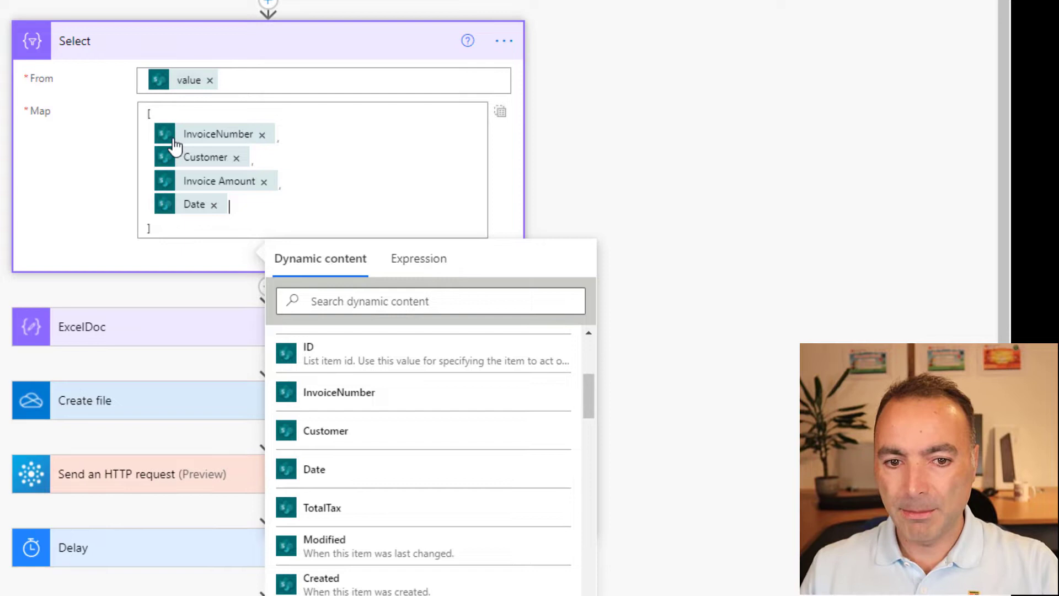
{"action": "mouse_move", "coordinate": [177, 207]}
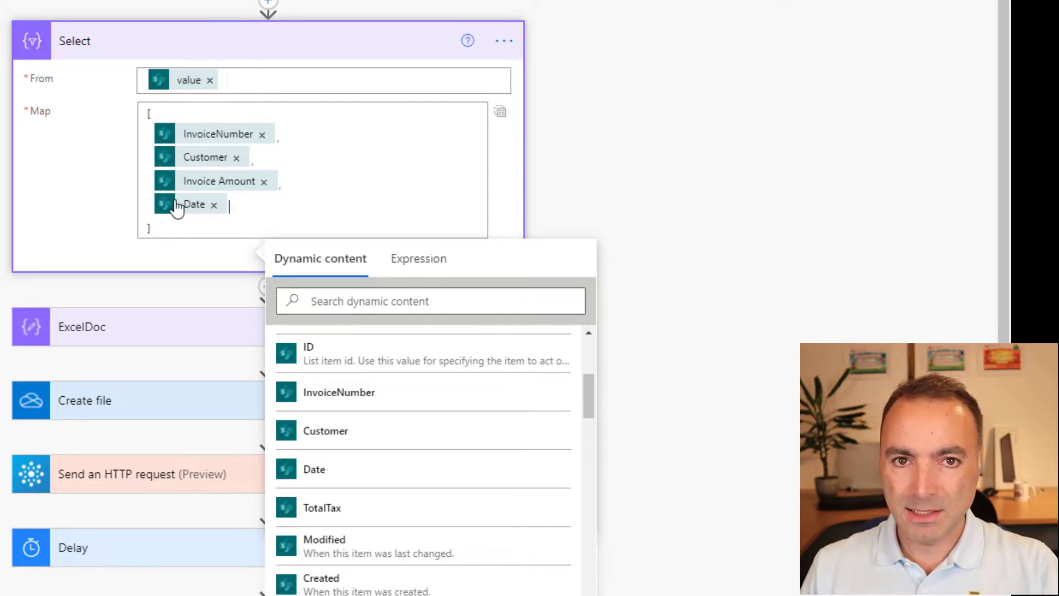
{"action": "mouse_move", "coordinate": [193, 204]}
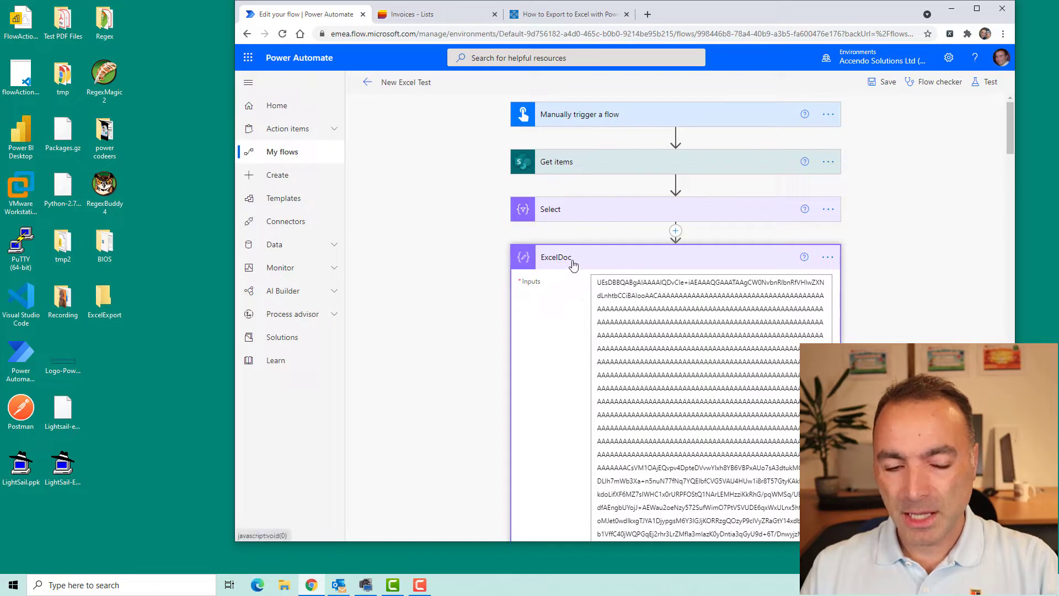
{"action": "left_click", "coordinate": [675, 290]}
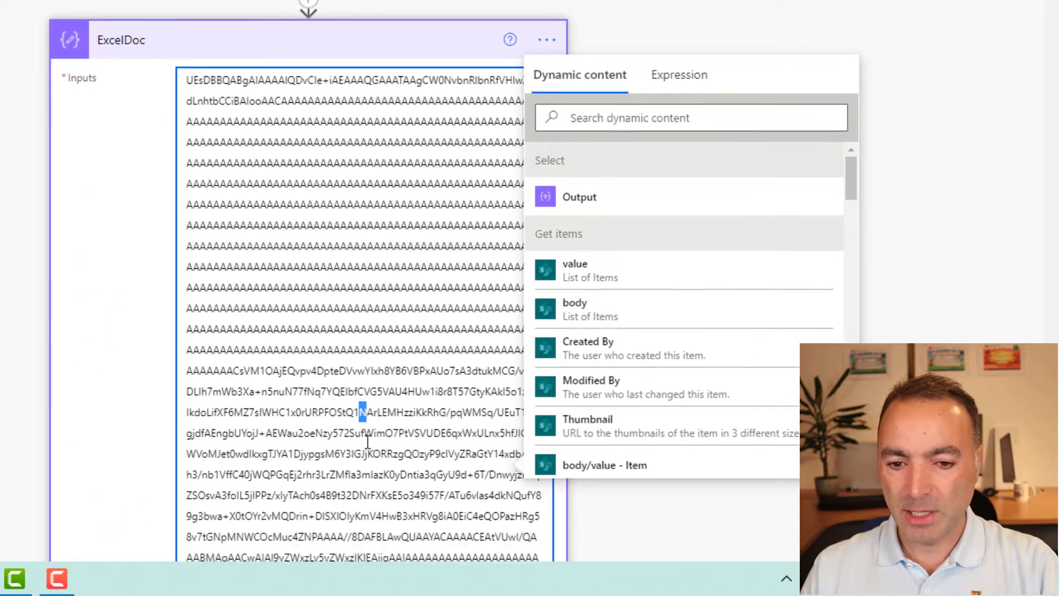
{"action": "scroll", "scroll_direction": "down", "scroll_amount": 3}
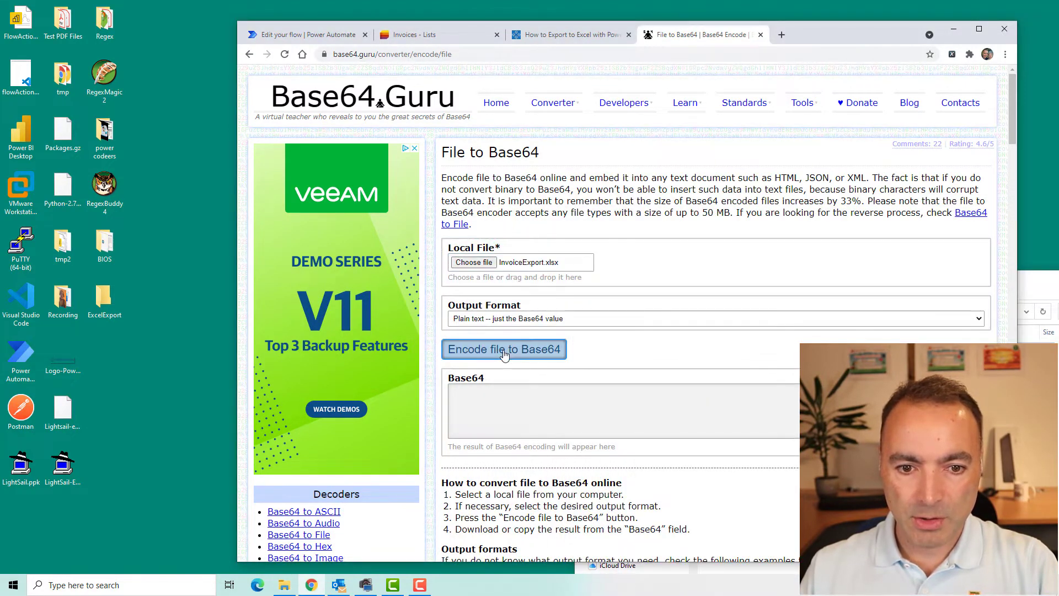
Encode the chosen InvoiceExport.xlsx file as Base64 text
{"action": "left_click", "coordinate": [503, 349]}
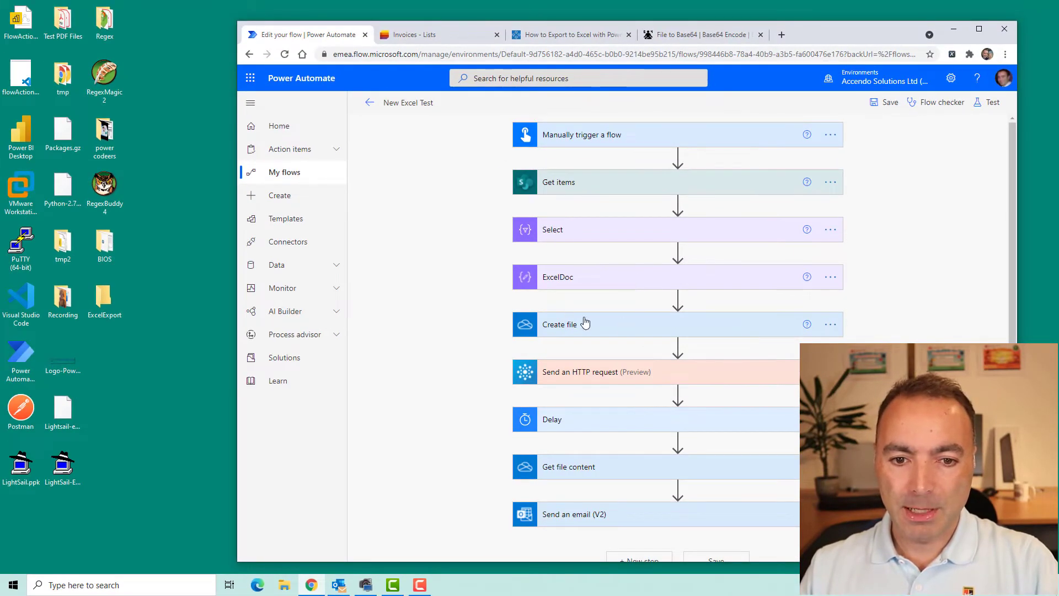
{"action": "left_click", "coordinate": [559, 325]}
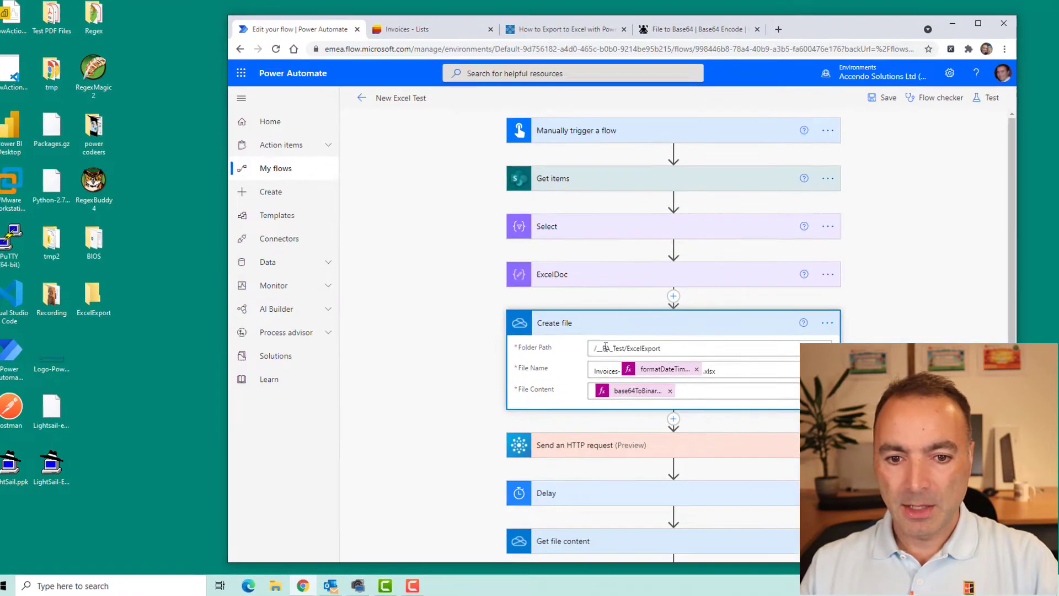
{"action": "left_click", "coordinate": [604, 370]}
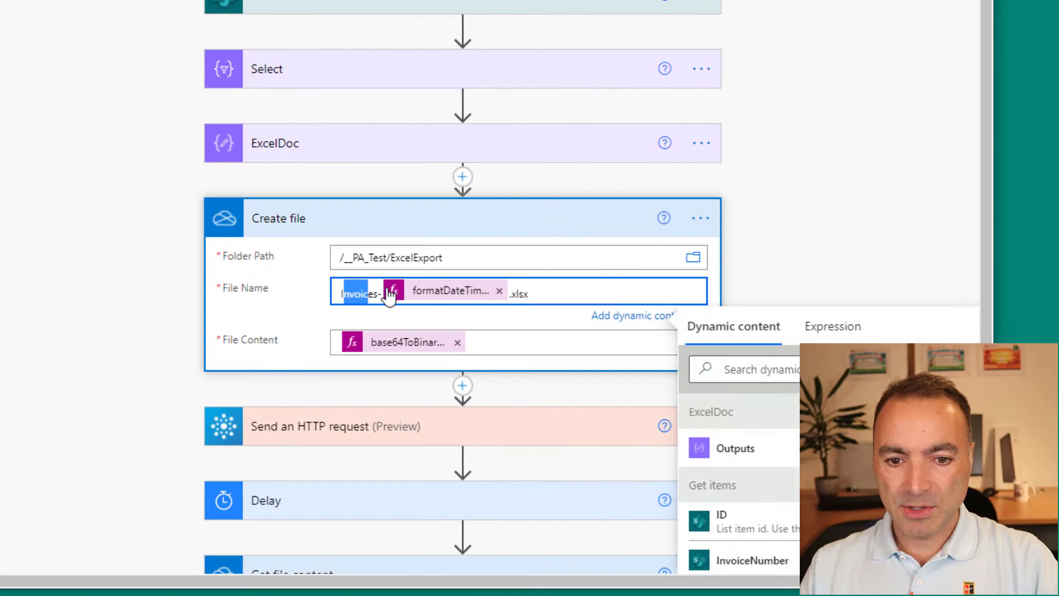
{"action": "left_click", "coordinate": [831, 325]}
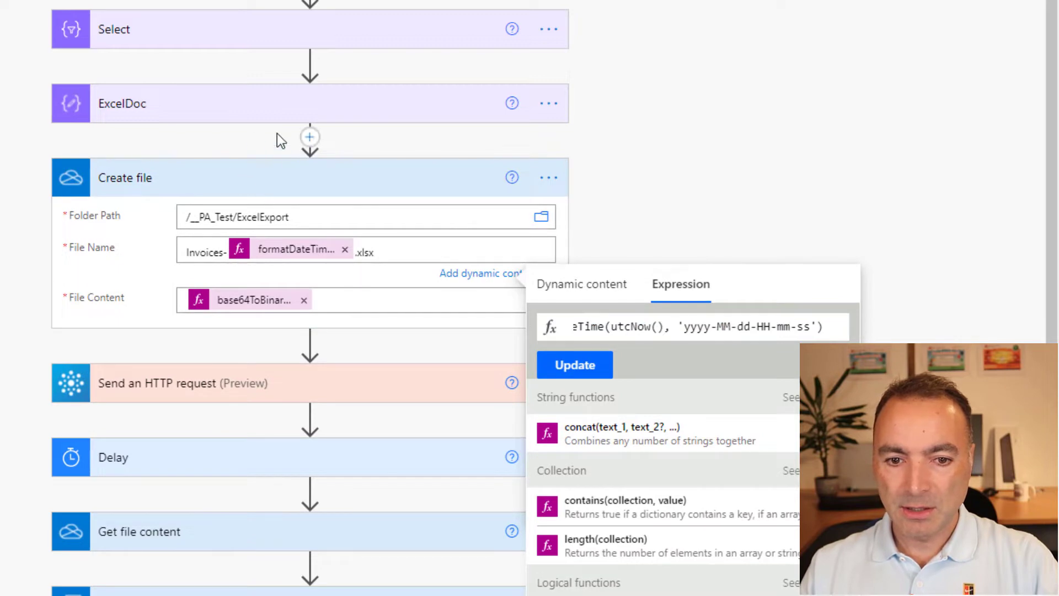
{"action": "mouse_move", "coordinate": [363, 188]}
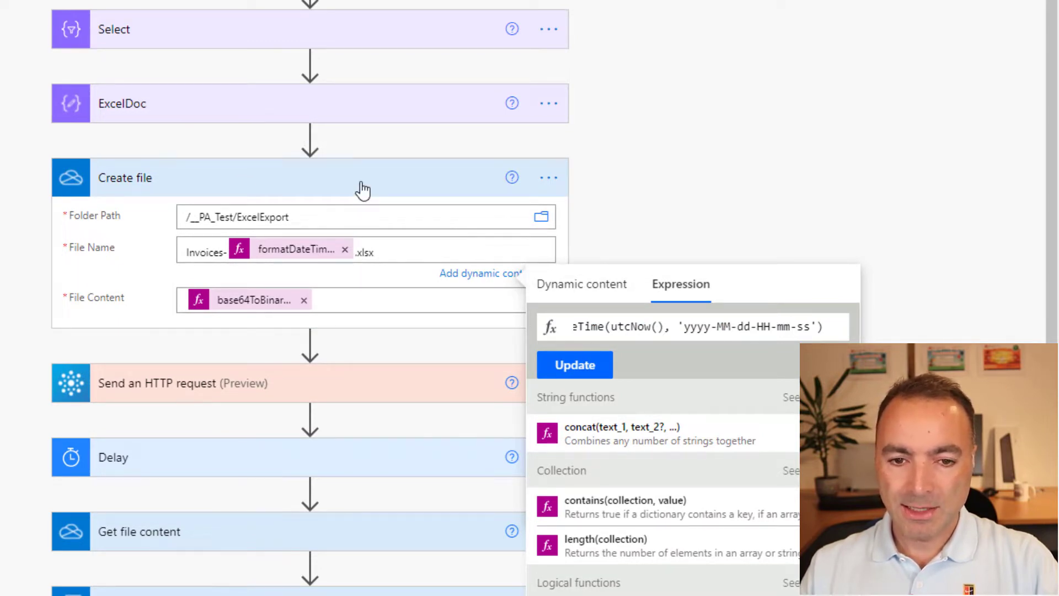
{"action": "left_click", "coordinate": [365, 177]}
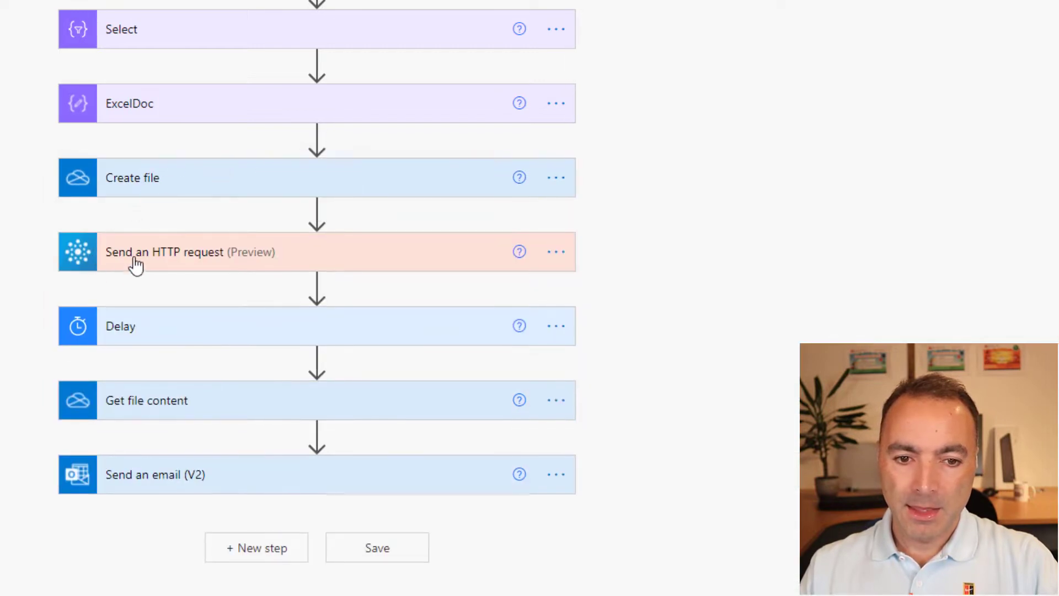
{"action": "mouse_move", "coordinate": [132, 259]}
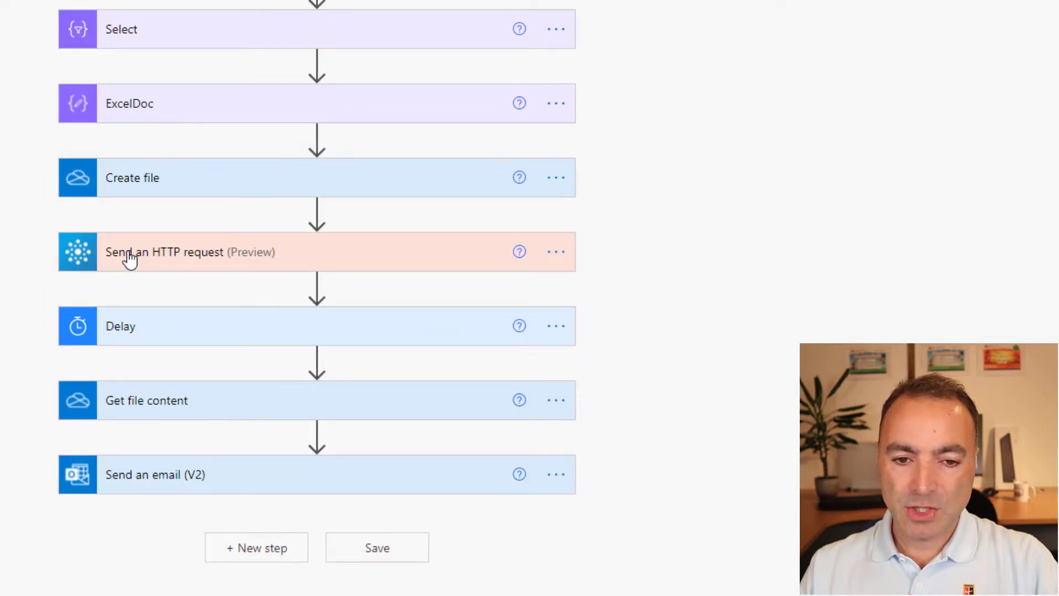
Add an extra Office 365 Groups 'Send an HTTP request' step after Create file, then delete it
{"action": "left_click", "coordinate": [189, 252]}
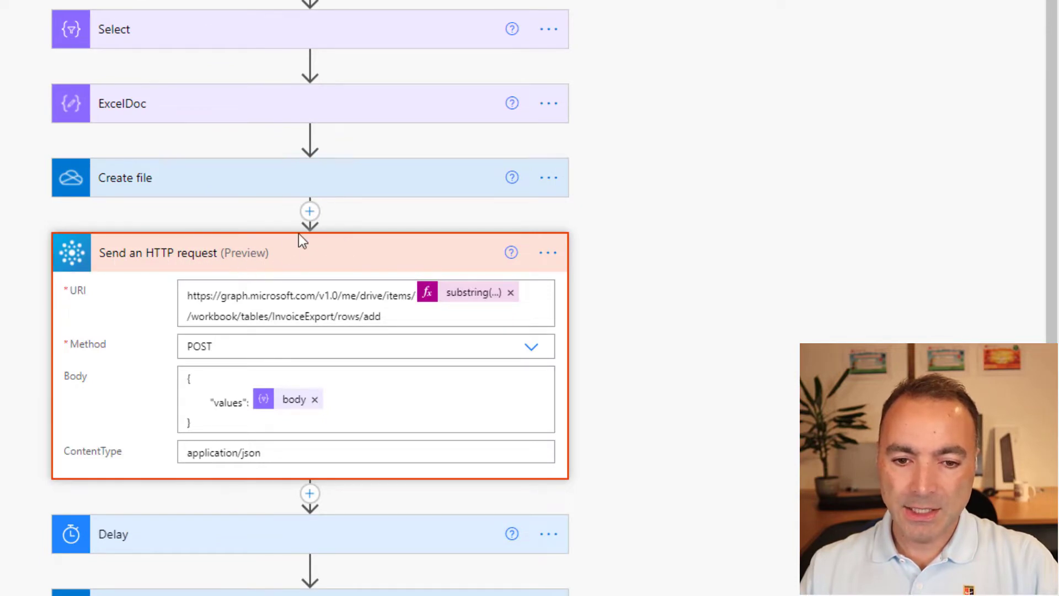
{"action": "mouse_move", "coordinate": [172, 282]}
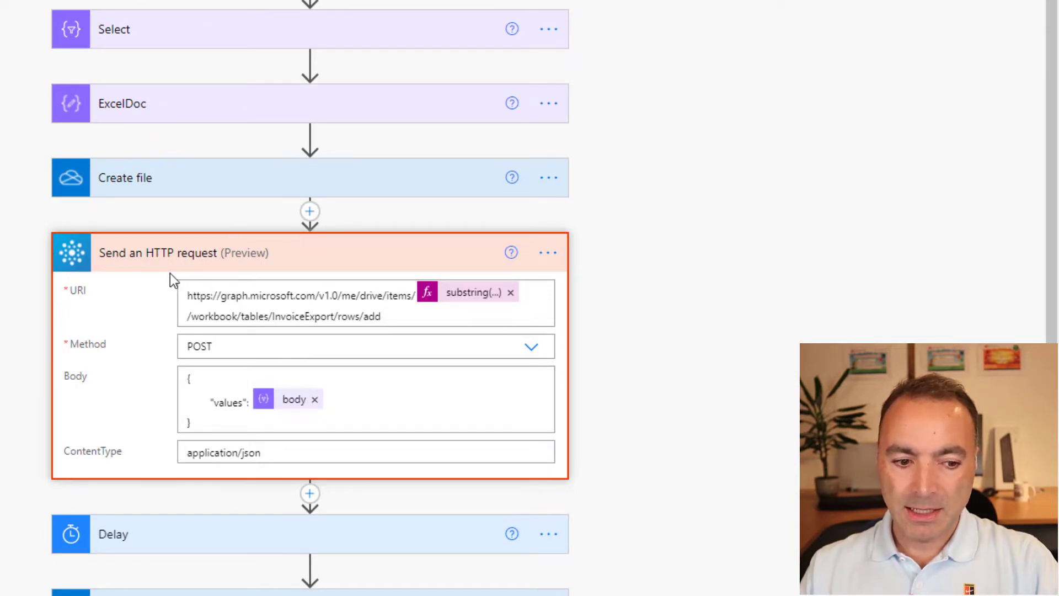
{"action": "mouse_move", "coordinate": [160, 257]}
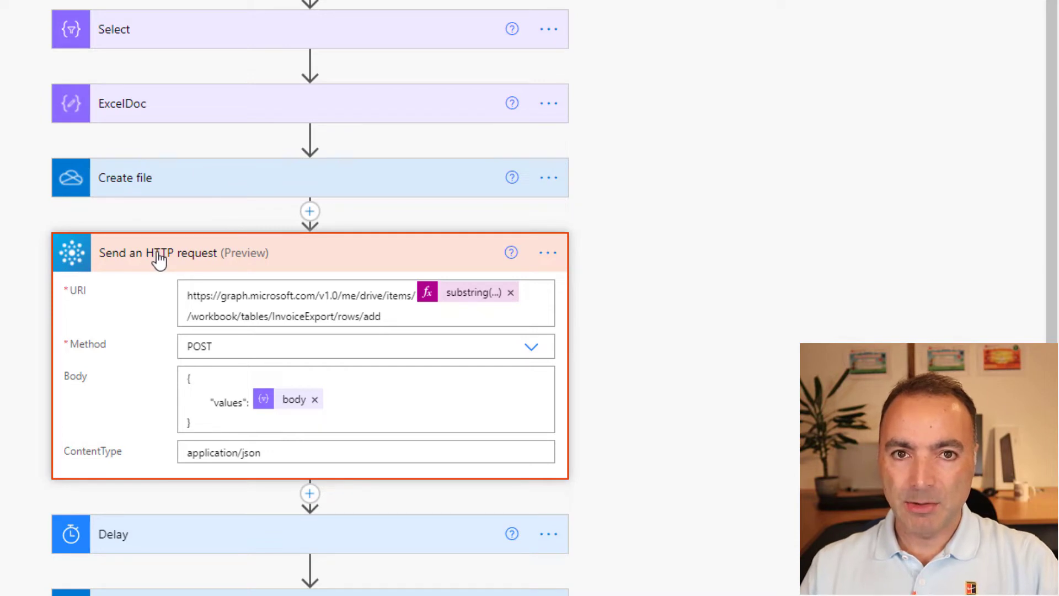
{"action": "mouse_move", "coordinate": [284, 199]}
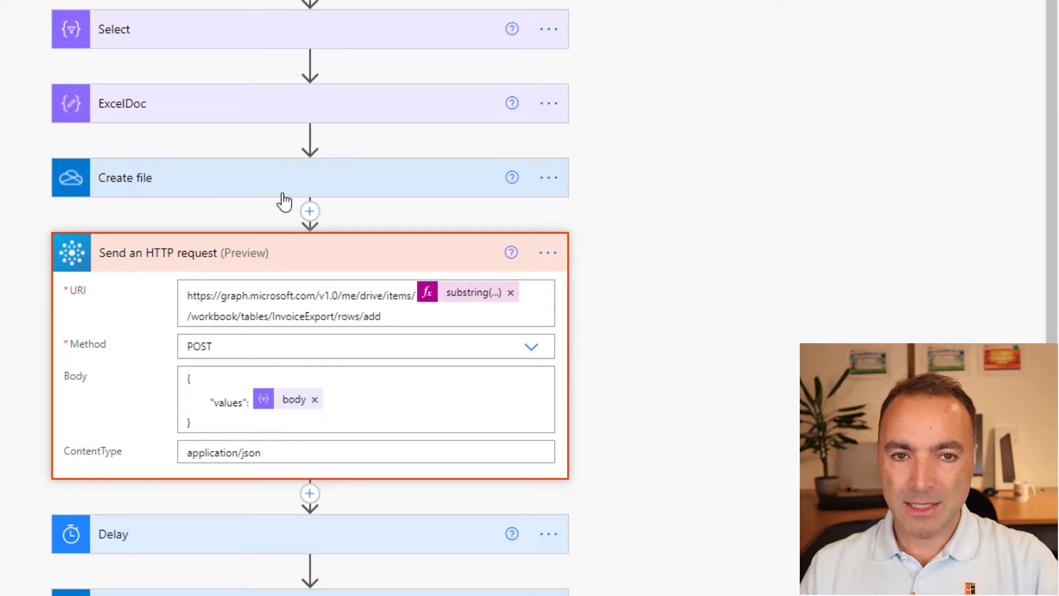
{"action": "left_click", "coordinate": [310, 211]}
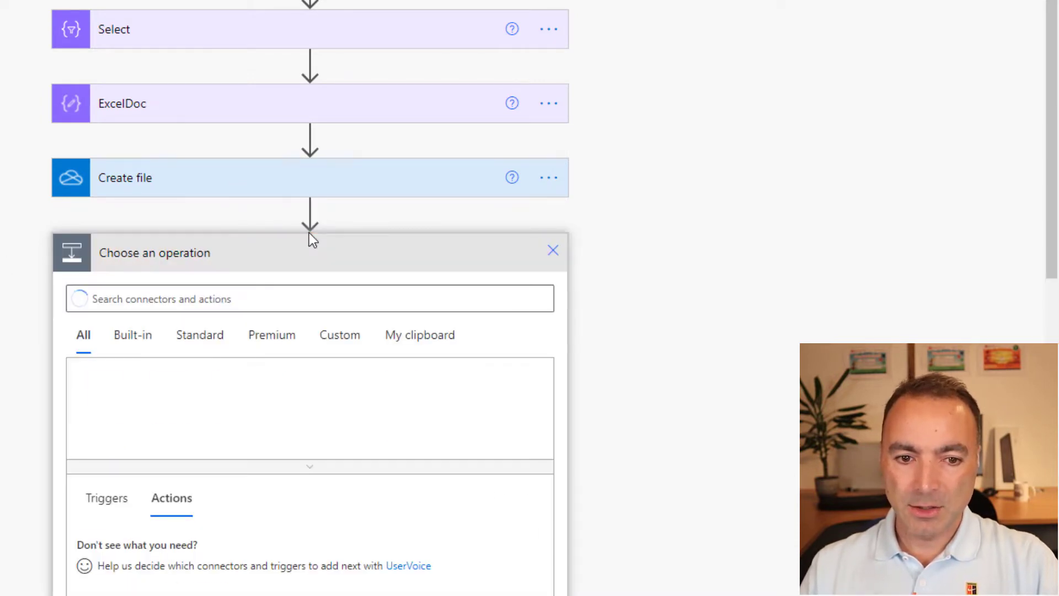
{"action": "type", "text": "send a http"}
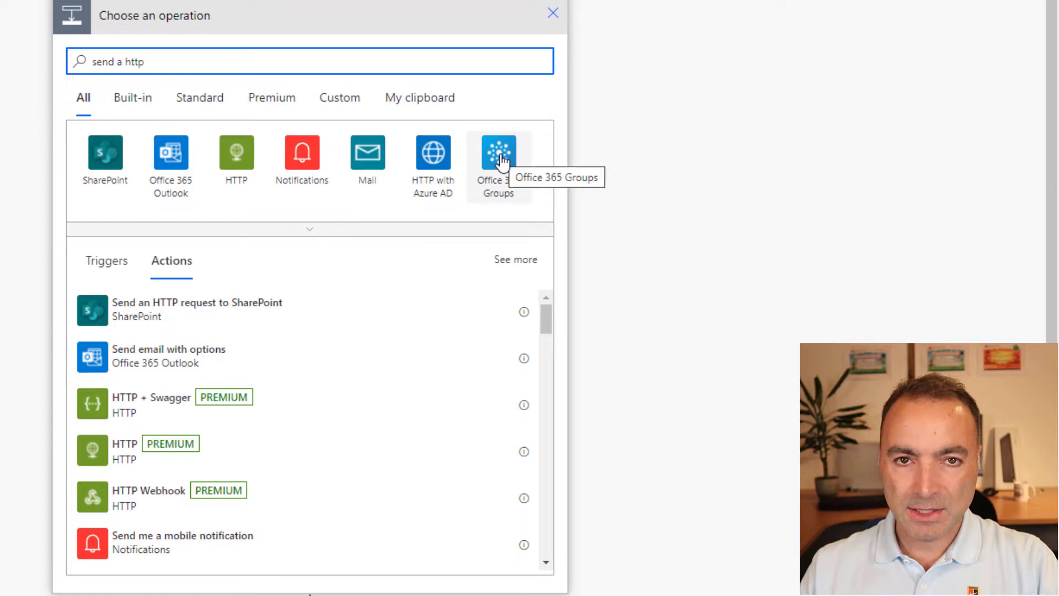
{"action": "left_click", "coordinate": [498, 152]}
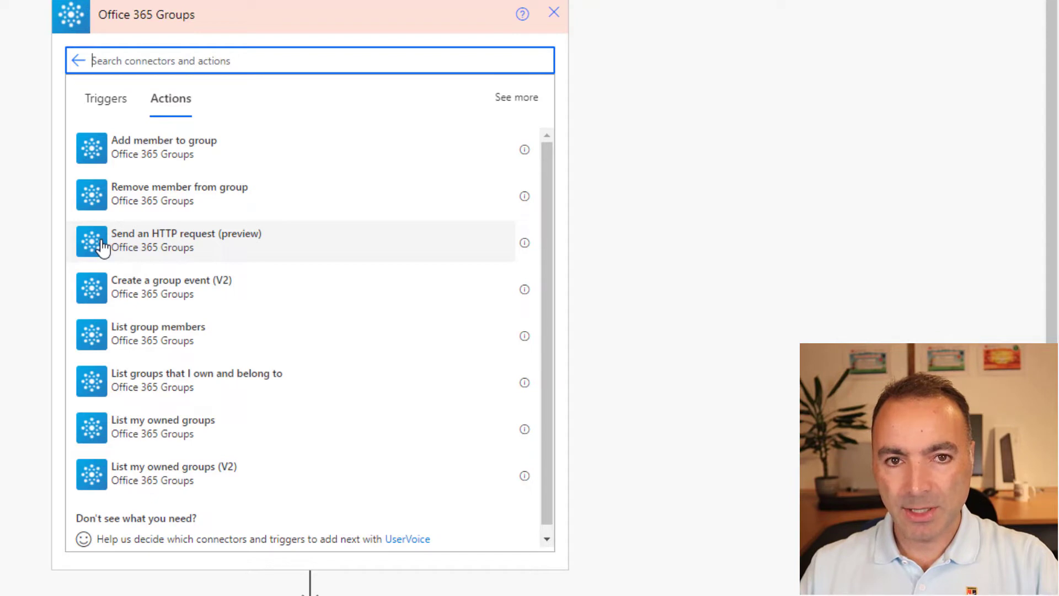
{"action": "left_click", "coordinate": [186, 240]}
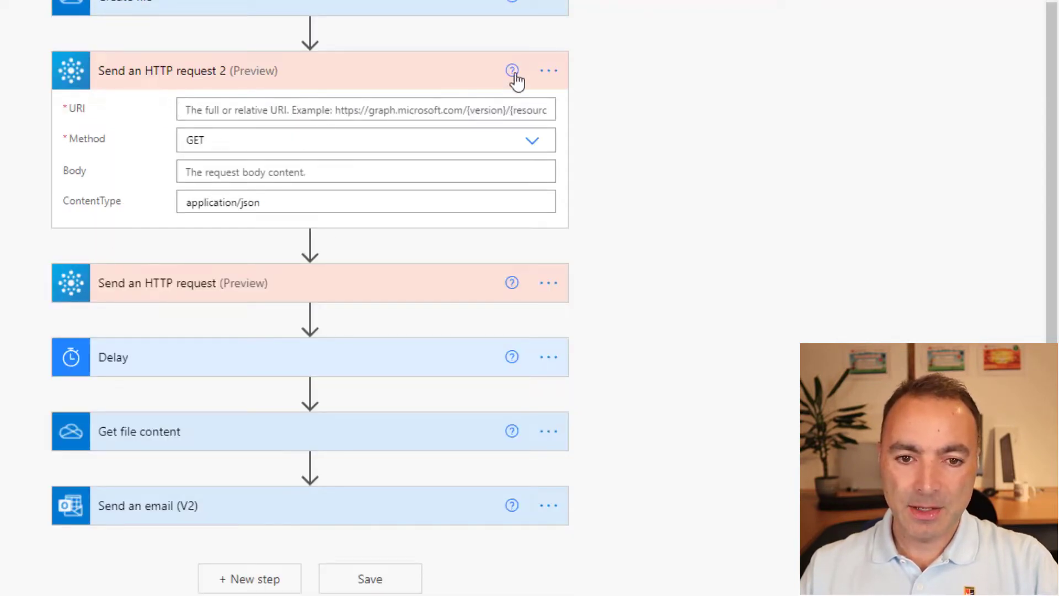
{"action": "left_click", "coordinate": [548, 70]}
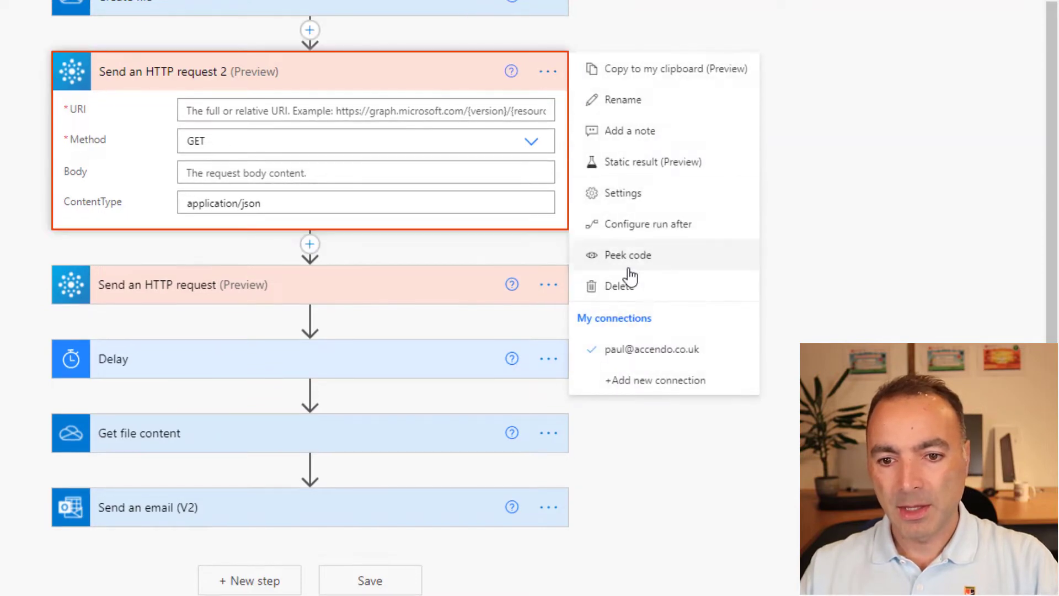
{"action": "mouse_move", "coordinate": [629, 286]}
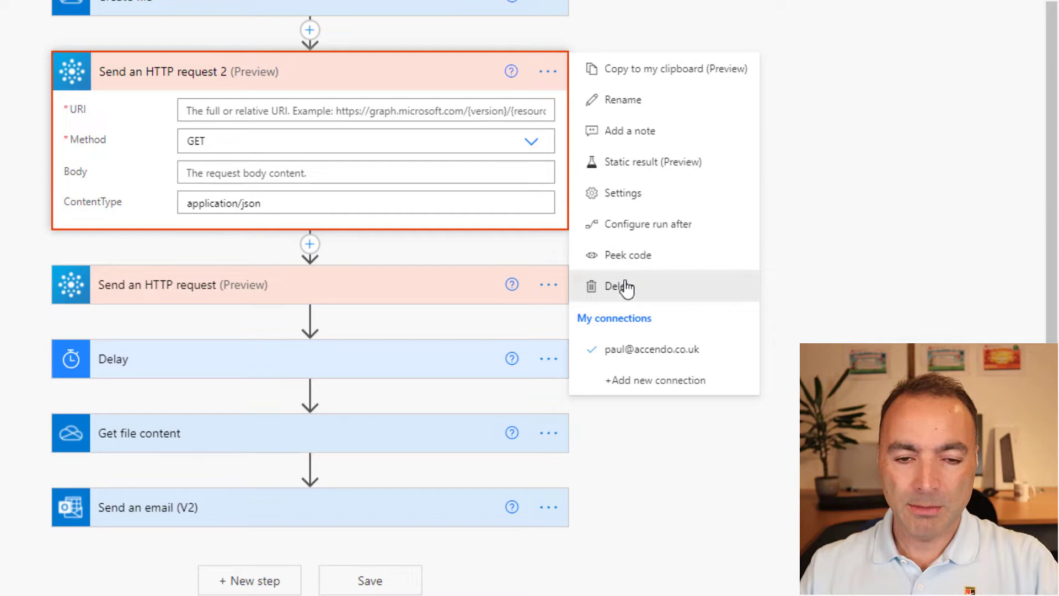
{"action": "left_click", "coordinate": [617, 286]}
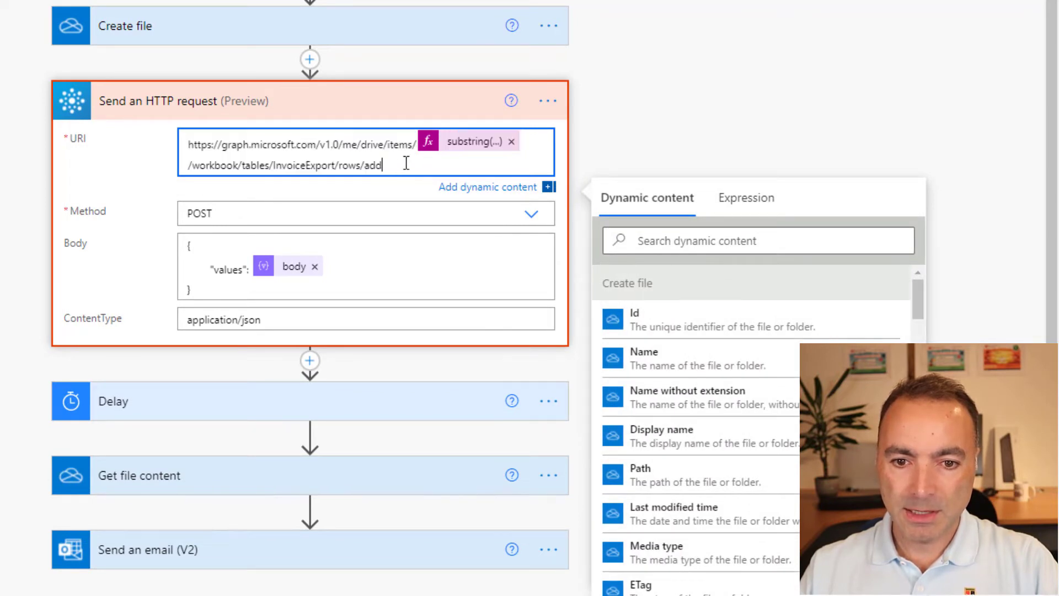
{"action": "mouse_move", "coordinate": [473, 141]}
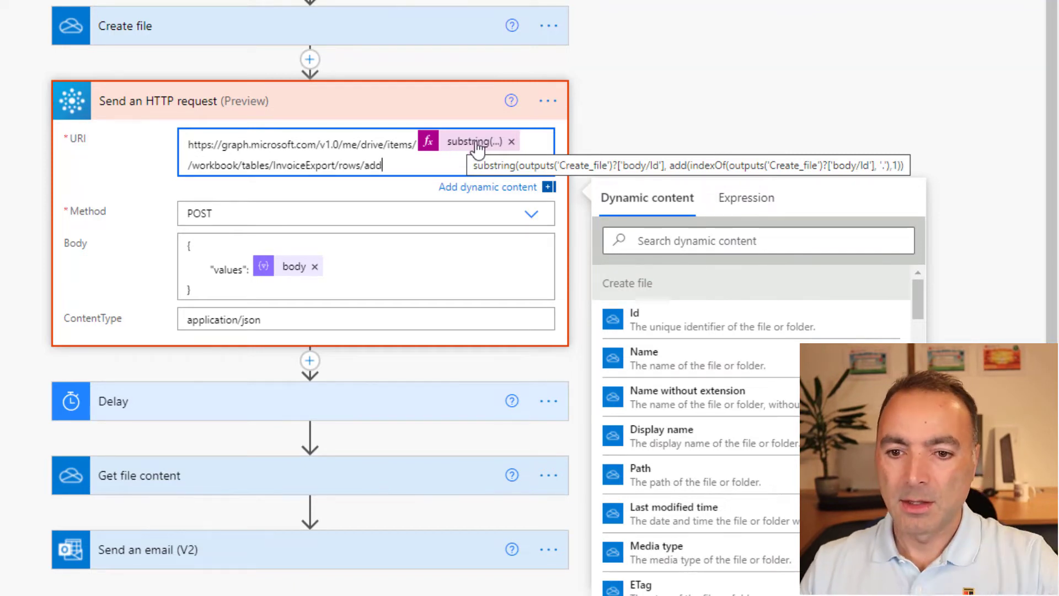
{"action": "left_click", "coordinate": [746, 198]}
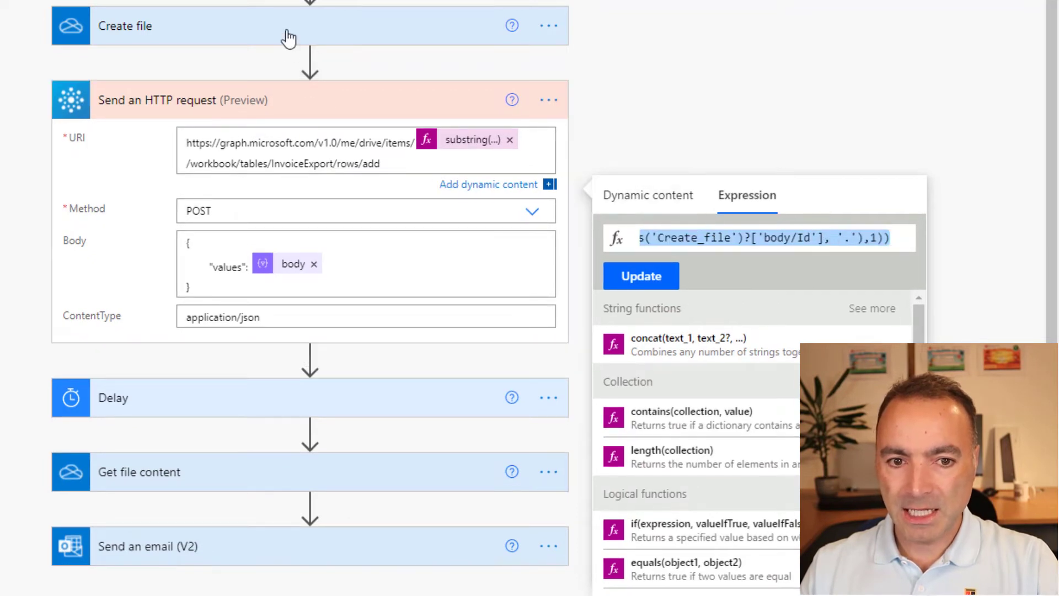
{"action": "mouse_move", "coordinate": [229, 144]}
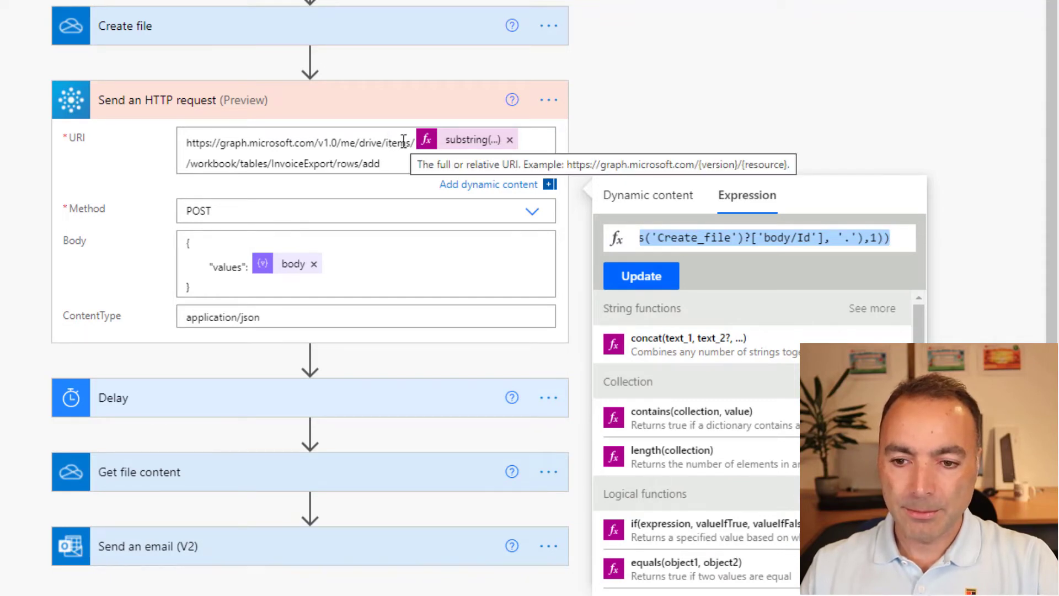
{"action": "left_click", "coordinate": [392, 165]}
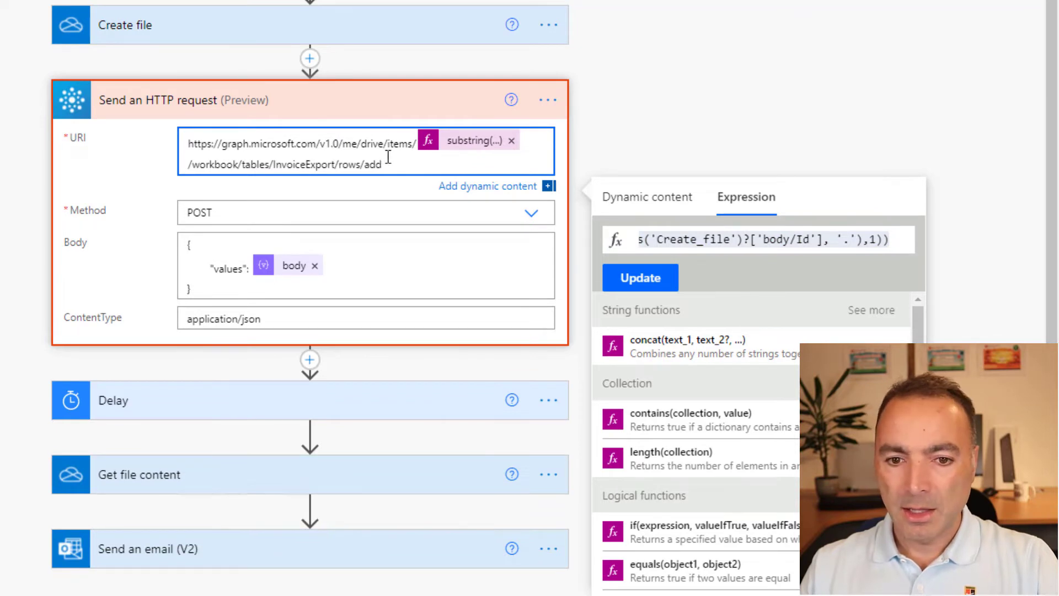
{"action": "left_click_drag", "start_coordinate": [273, 164], "coordinate": [382, 164]}
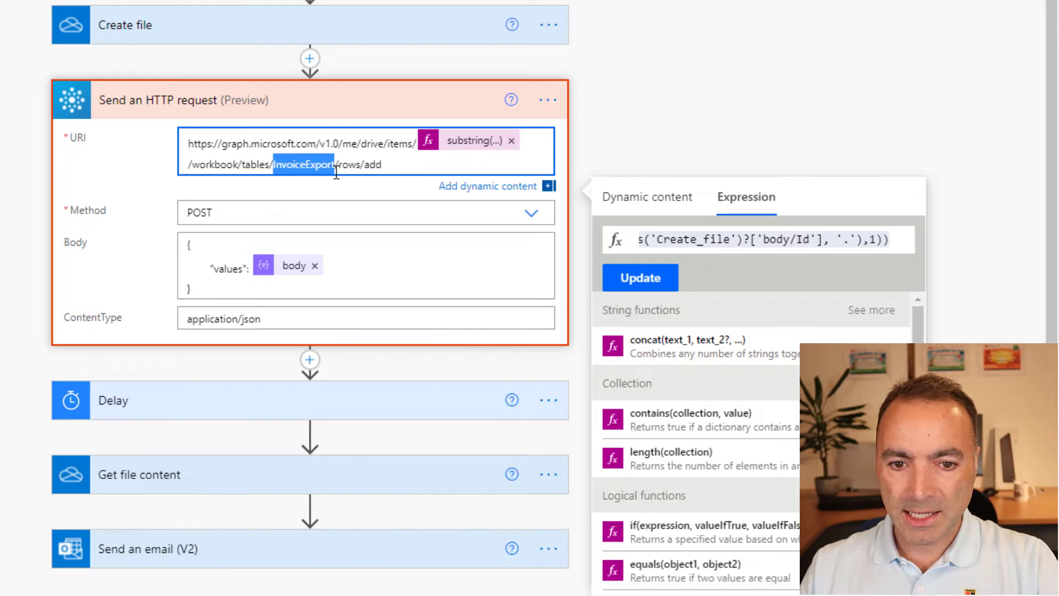
{"action": "mouse_move", "coordinate": [300, 165]}
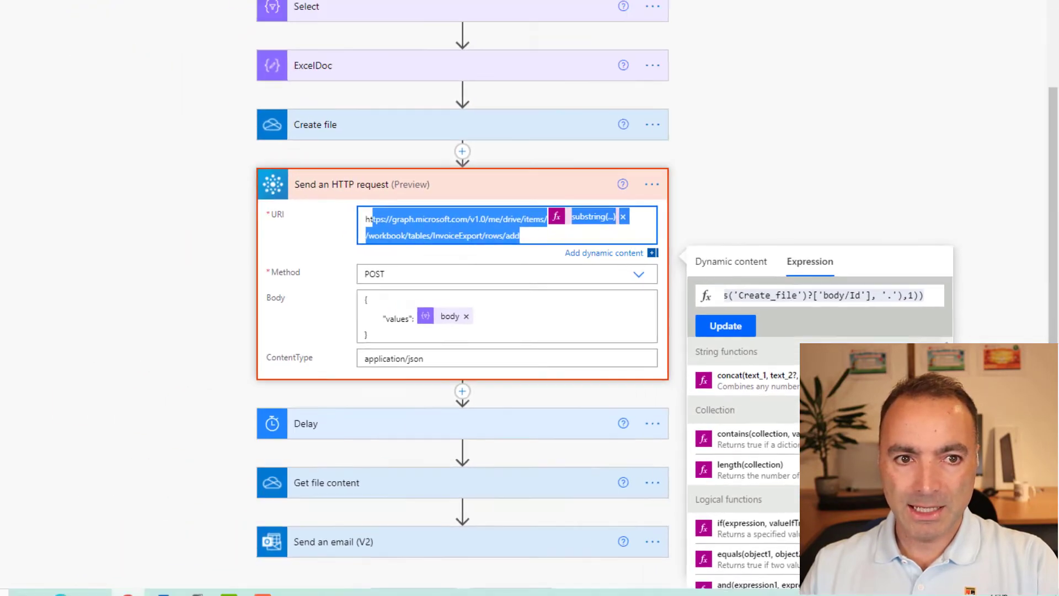
{"action": "left_click", "coordinate": [330, 9]}
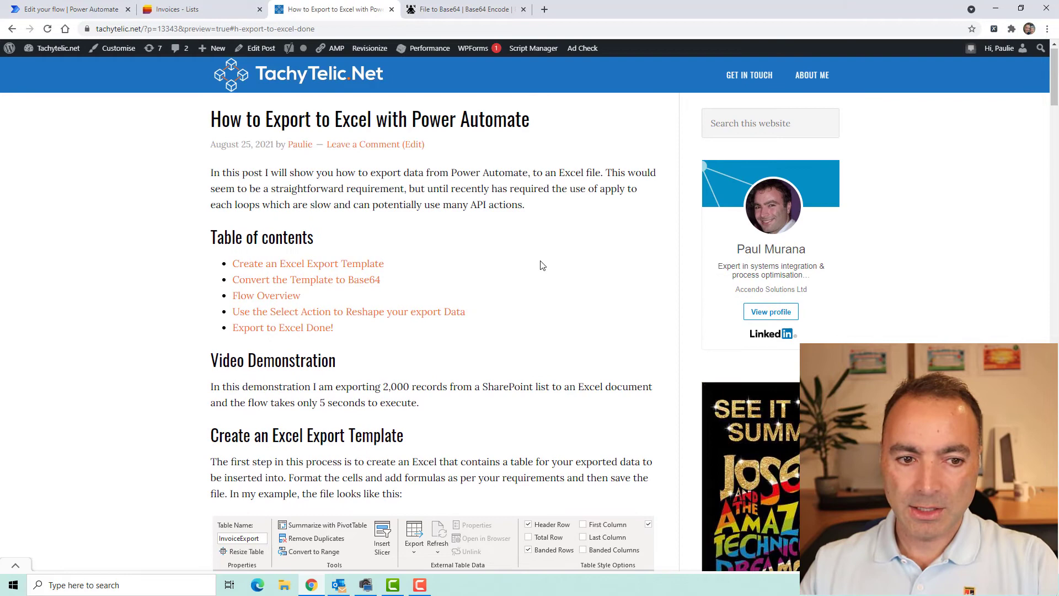
Return to the flow editor and expand the Send an HTTP request step's settings
{"action": "left_click", "coordinate": [64, 9]}
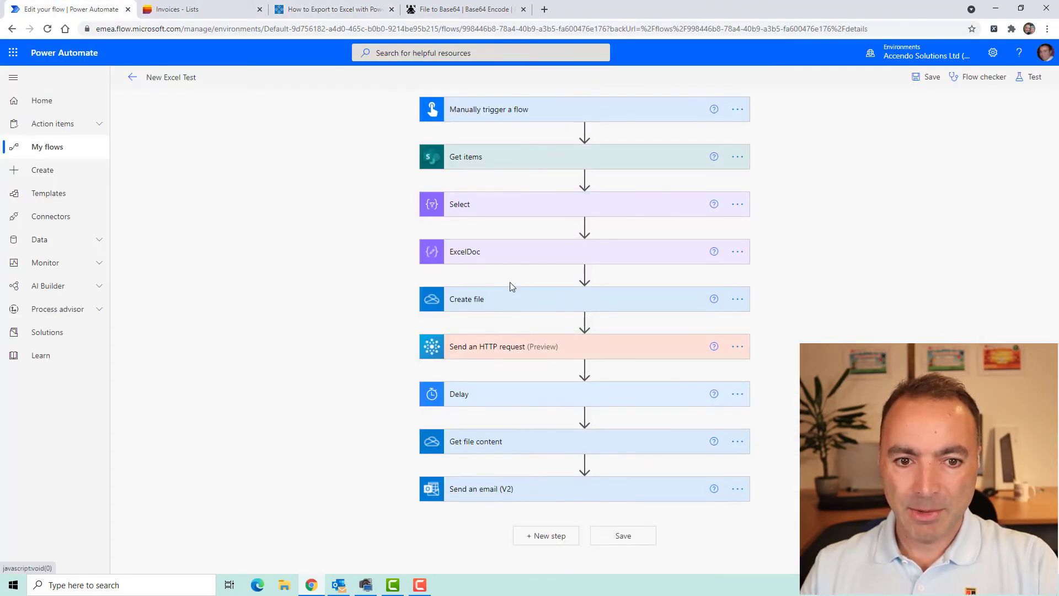
{"action": "left_click", "coordinate": [465, 252]}
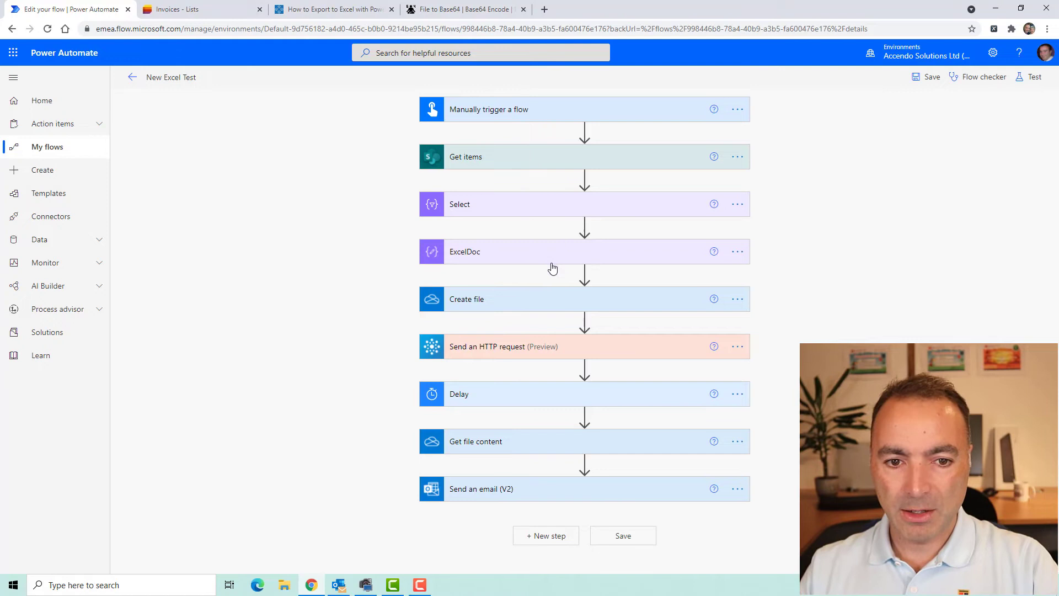
{"action": "mouse_move", "coordinate": [478, 247]}
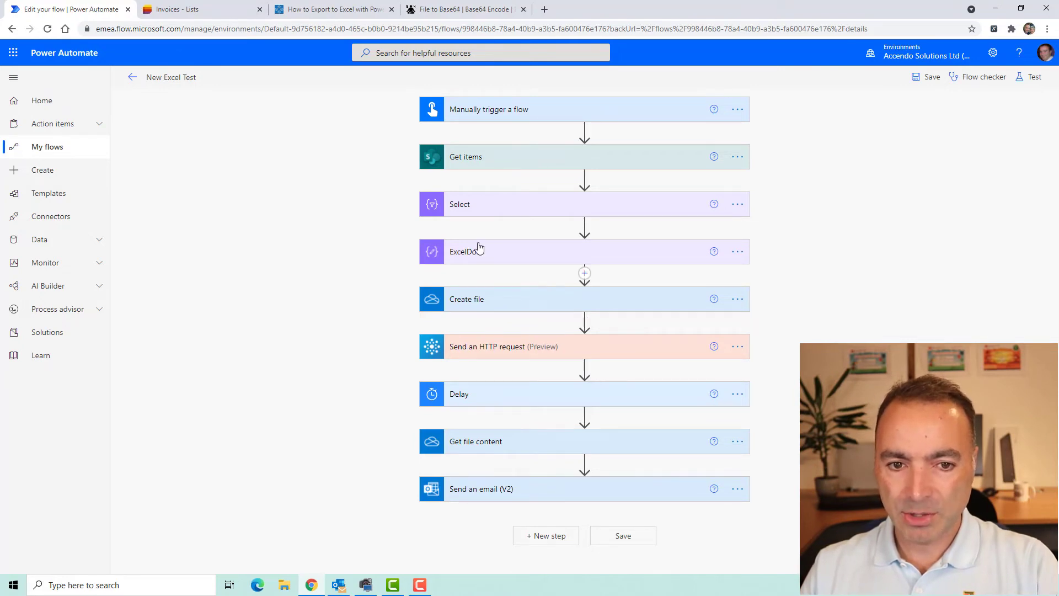
{"action": "mouse_move", "coordinate": [491, 256]}
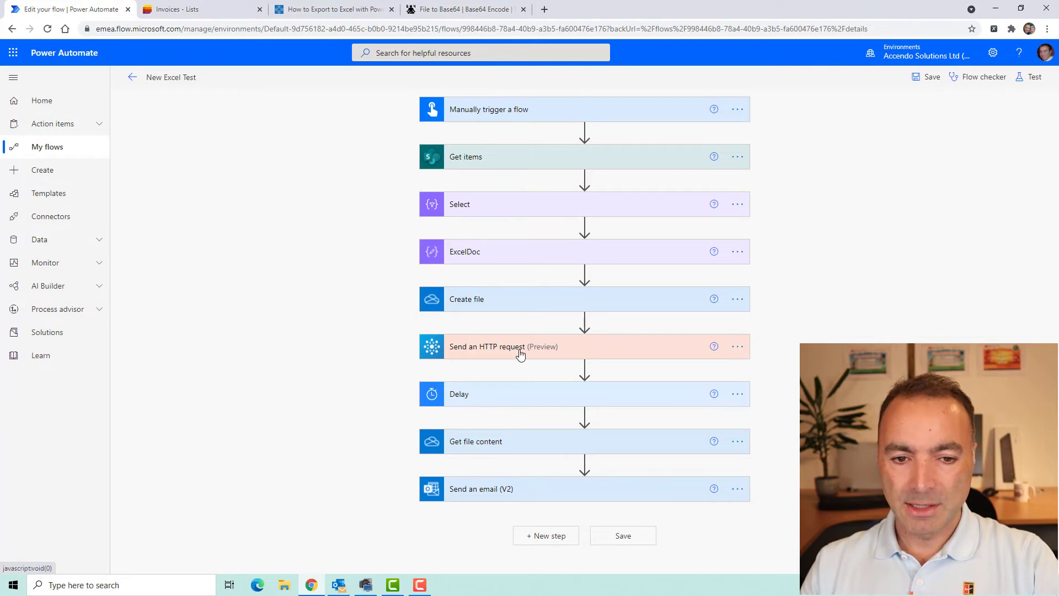
{"action": "mouse_move", "coordinate": [508, 351]}
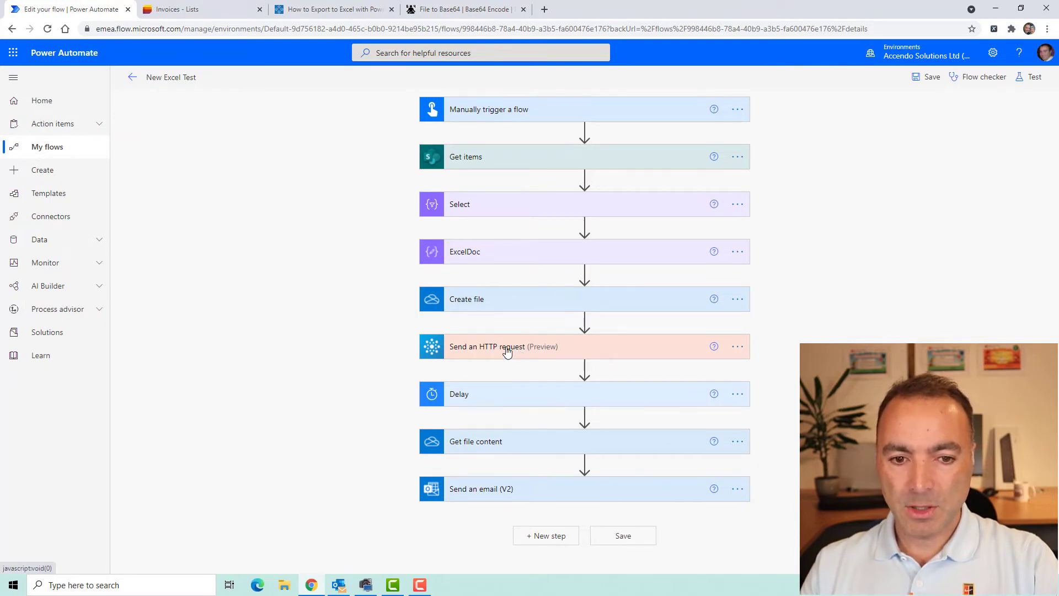
{"action": "left_click", "coordinate": [487, 346]}
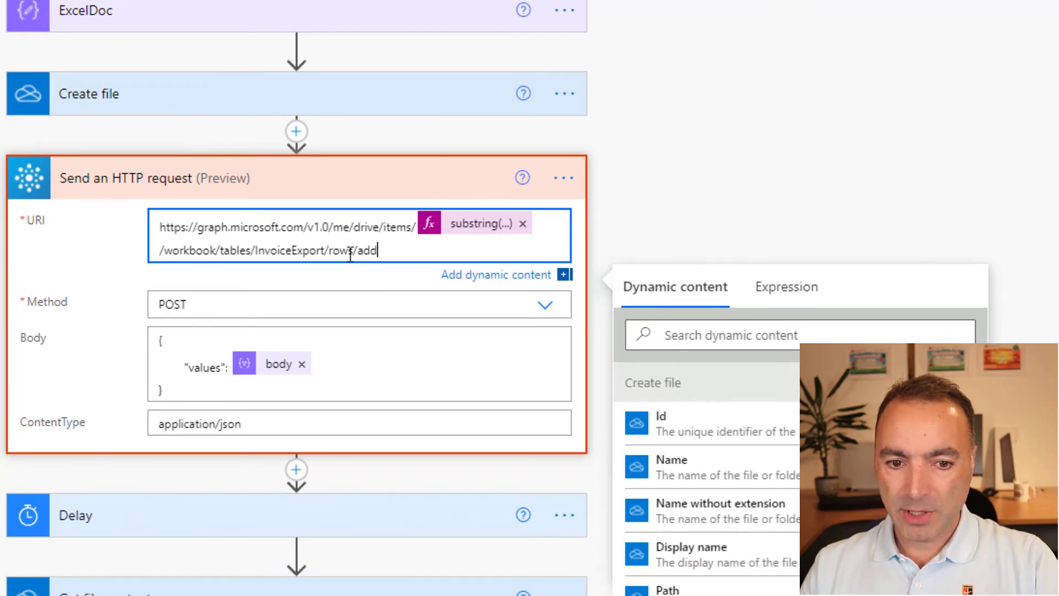
Select 'rows' in the HTTP request URI and expand the Delay step's settings
{"action": "double_click", "coordinate": [289, 250]}
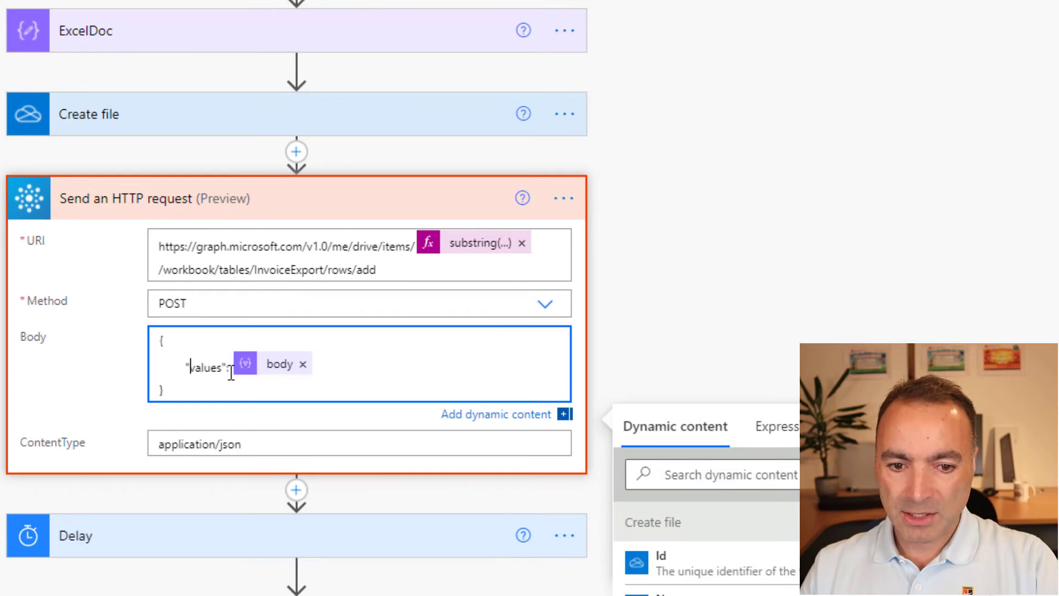
{"action": "mouse_move", "coordinate": [277, 363]}
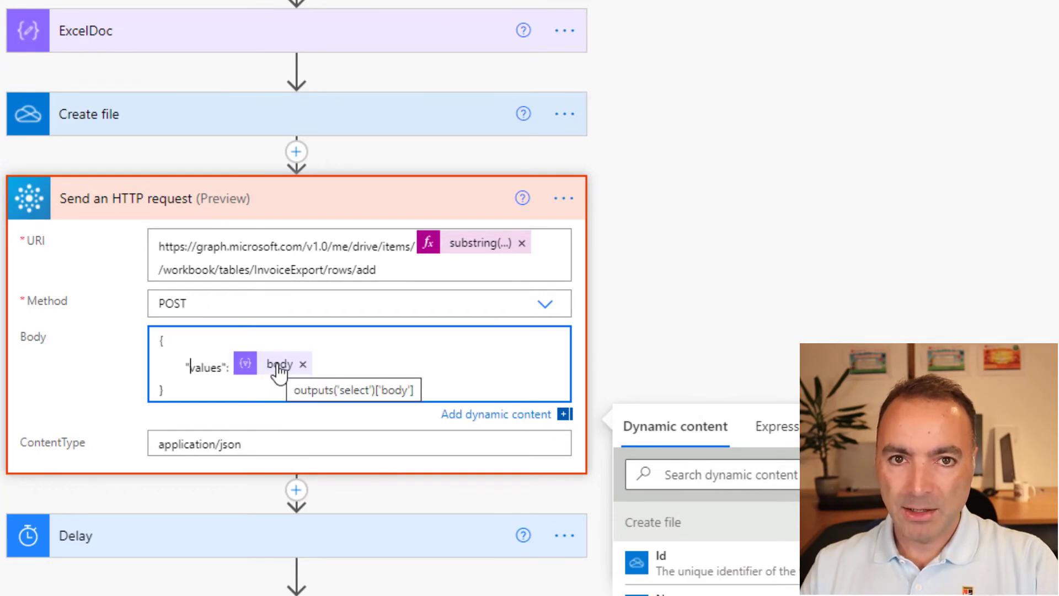
{"action": "mouse_move", "coordinate": [177, 206]}
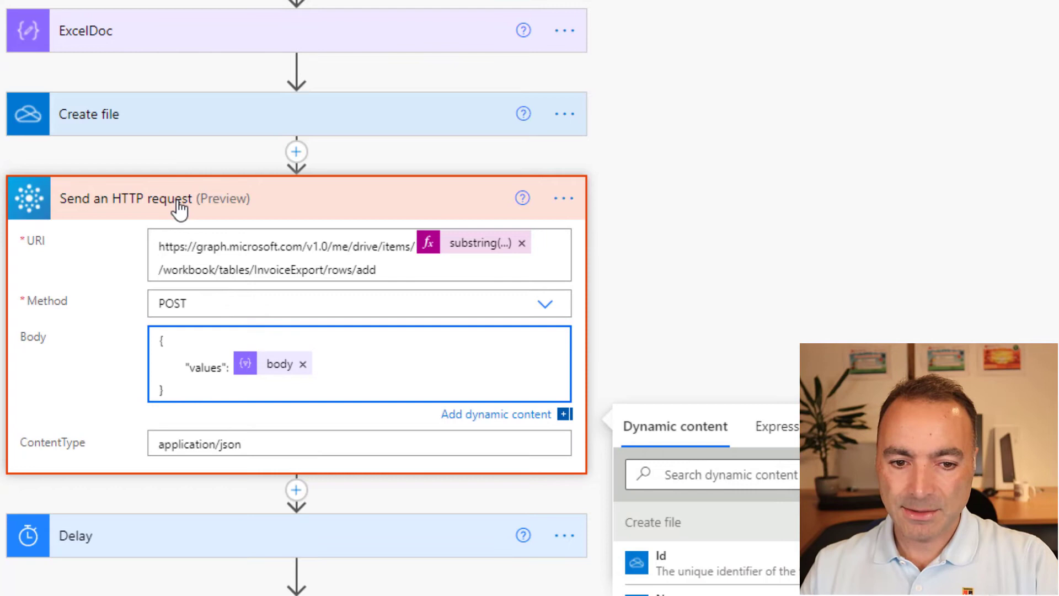
{"action": "left_click", "coordinate": [178, 199]}
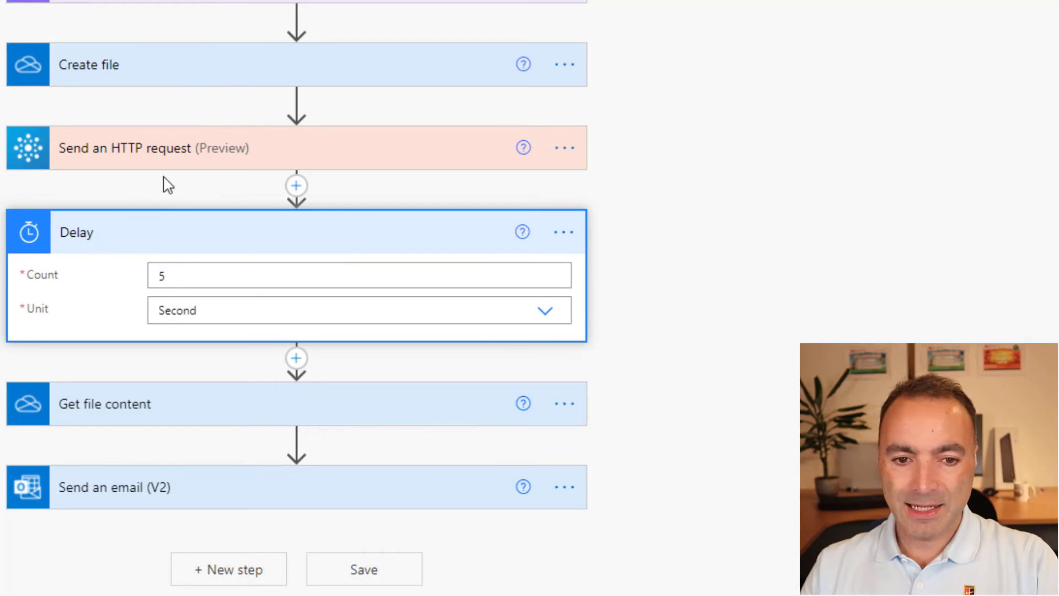
{"action": "mouse_move", "coordinate": [132, 159]}
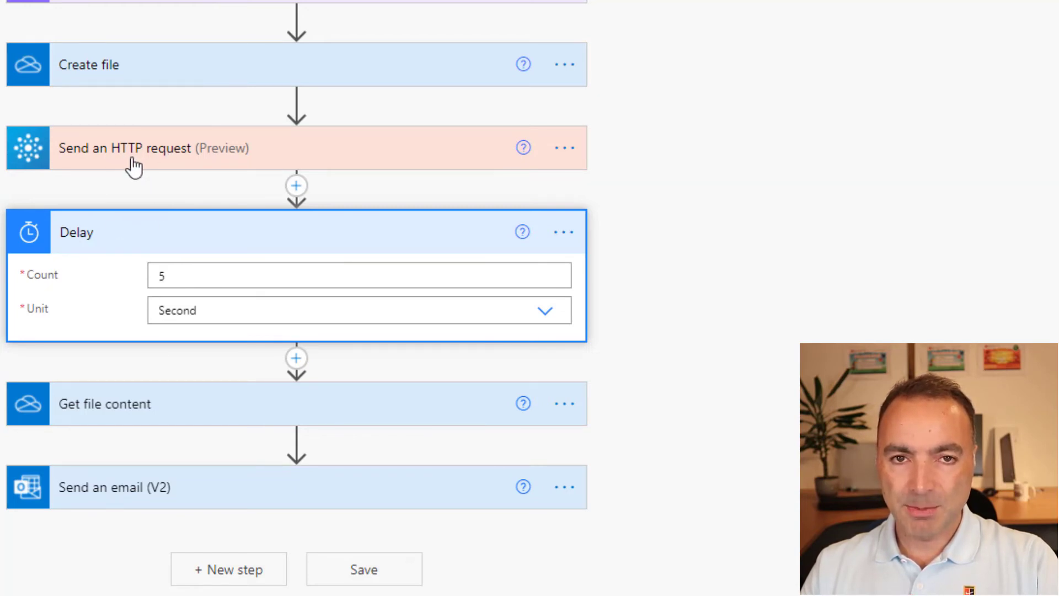
{"action": "mouse_move", "coordinate": [147, 419]}
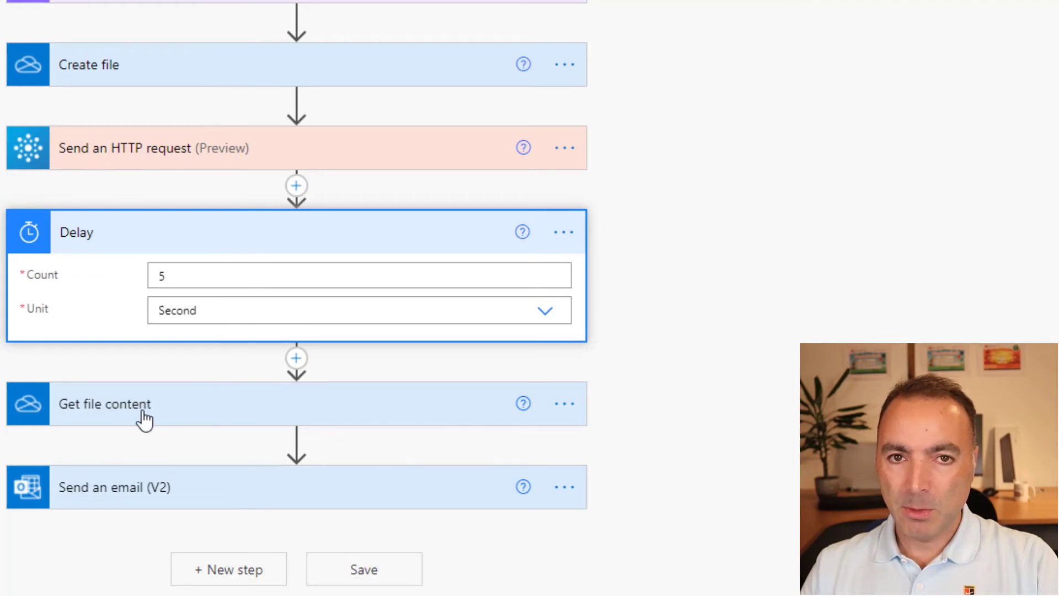
{"action": "mouse_move", "coordinate": [79, 222]}
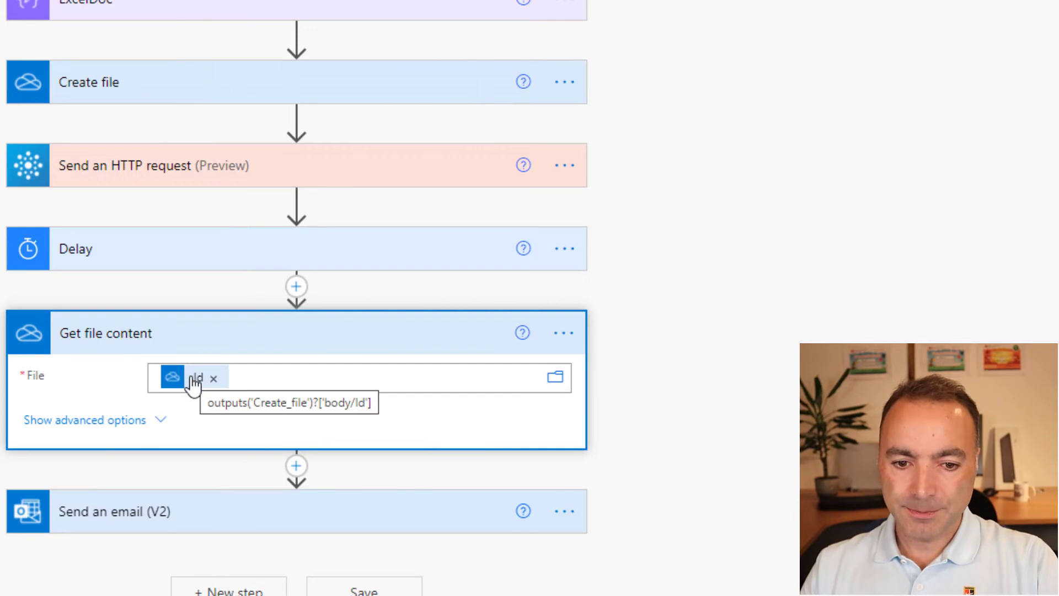
{"action": "mouse_move", "coordinate": [113, 96]}
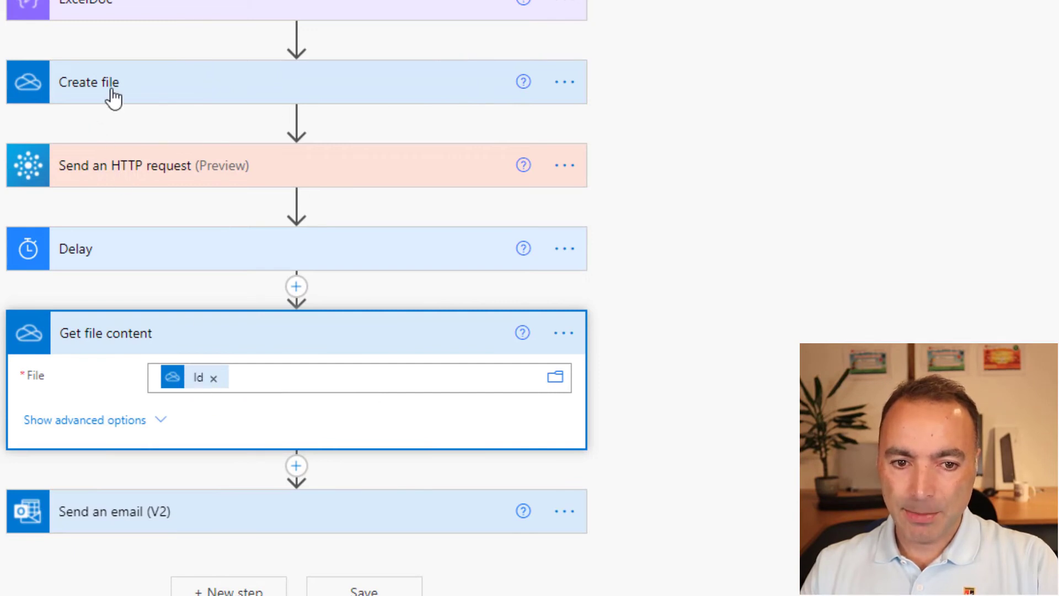
{"action": "mouse_move", "coordinate": [181, 388]}
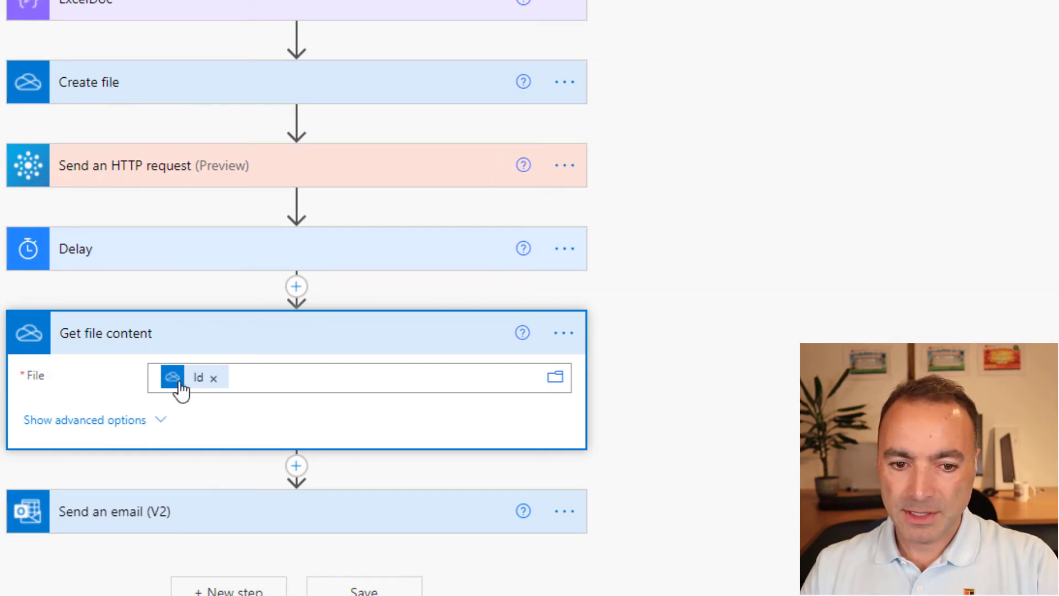
Set the Get file content File field to the Id output of Create file
{"action": "left_click", "coordinate": [214, 377]}
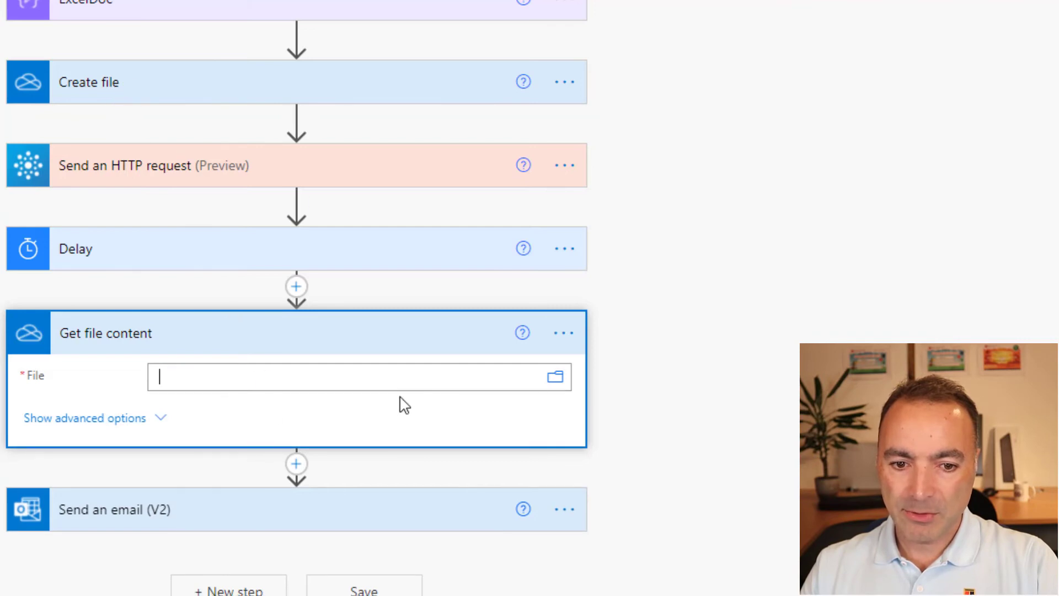
{"action": "left_click", "coordinate": [351, 377]}
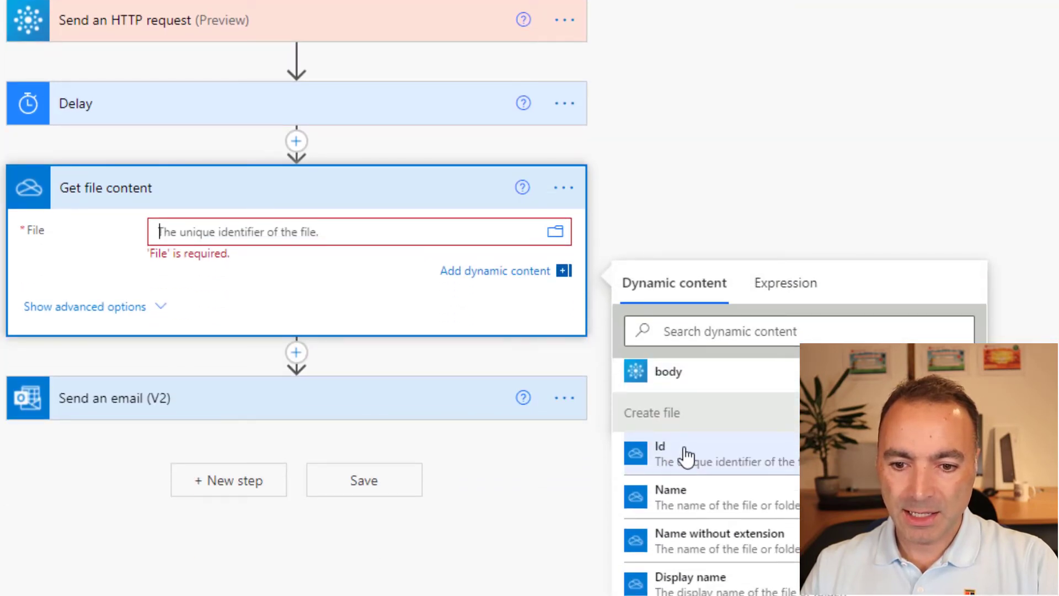
{"action": "left_click", "coordinate": [660, 445]}
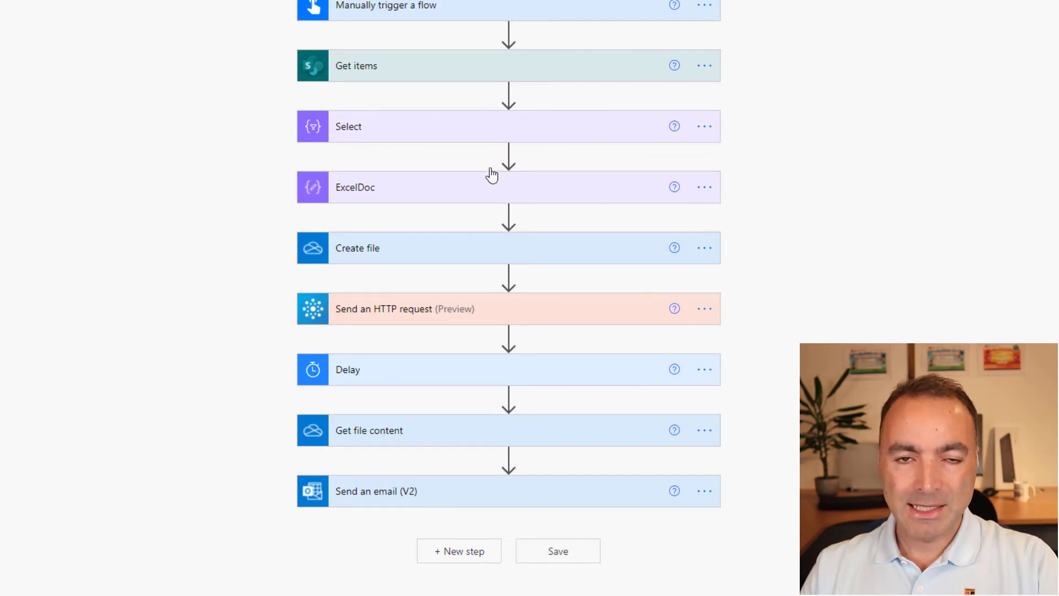
{"action": "mouse_move", "coordinate": [475, 166]}
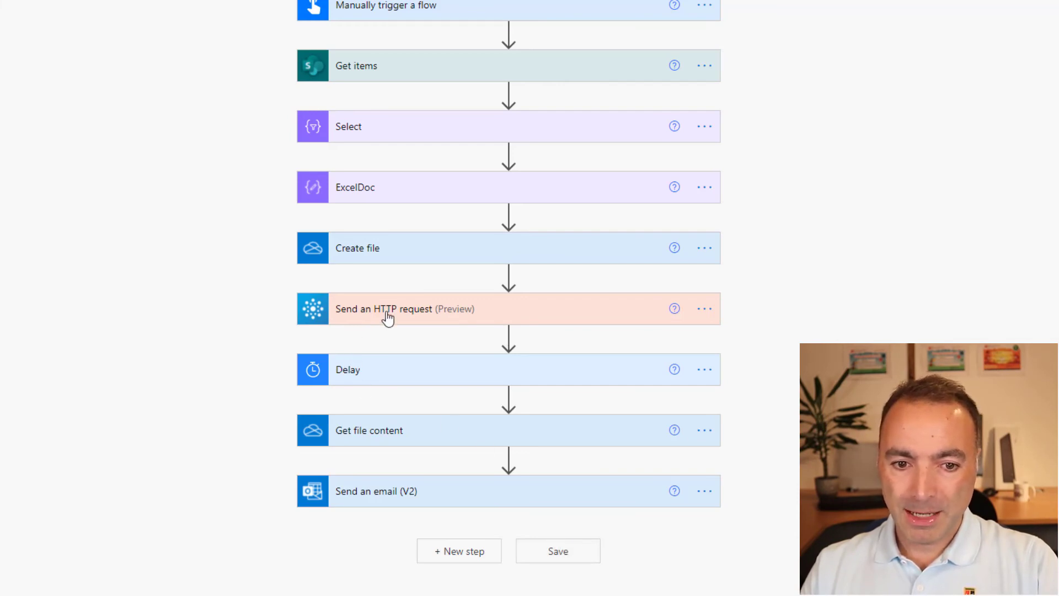
Expand the Send an HTTP request card to show its URI, POST method and JSON body, then return to the blog
{"action": "left_click", "coordinate": [406, 309]}
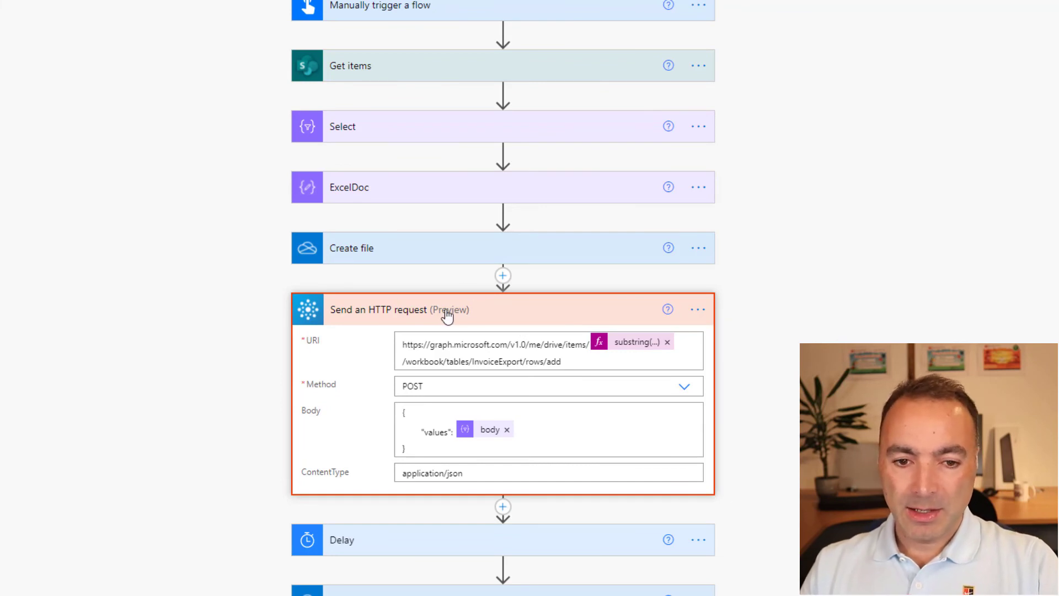
{"action": "mouse_move", "coordinate": [387, 326]}
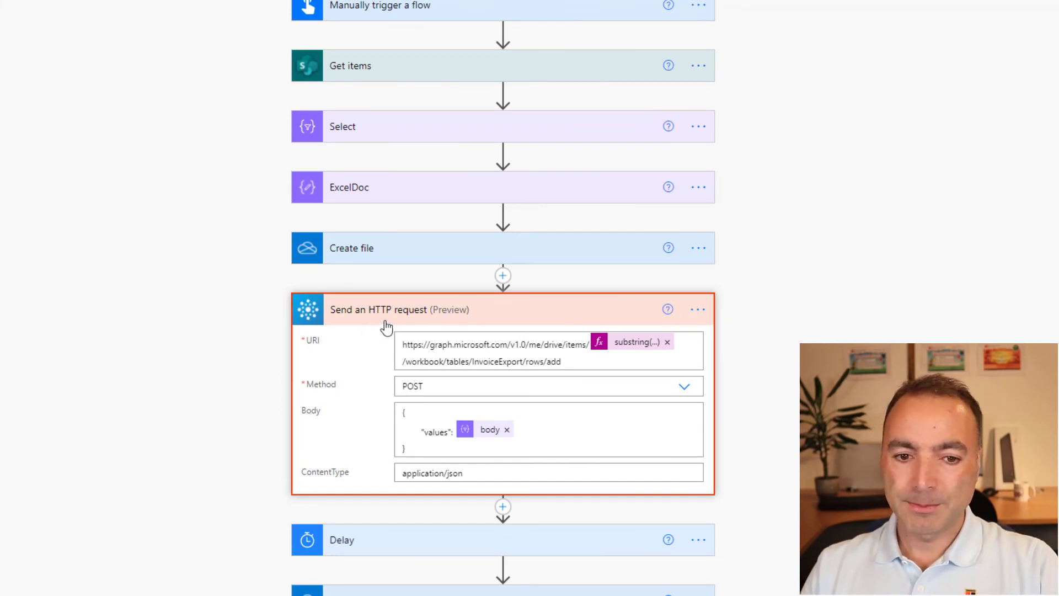
{"action": "mouse_move", "coordinate": [446, 324]}
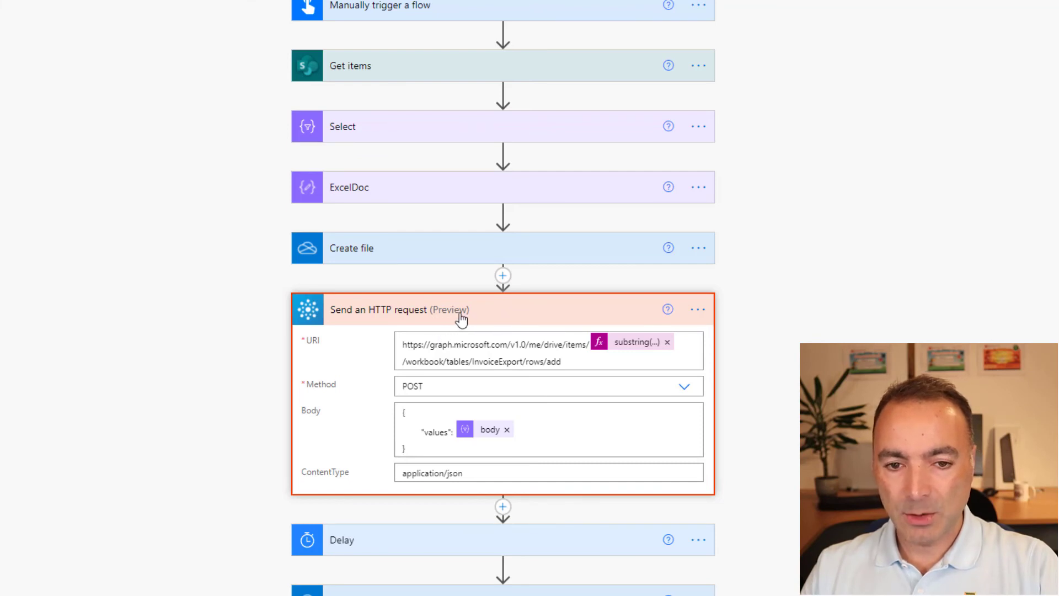
{"action": "mouse_move", "coordinate": [490, 323]}
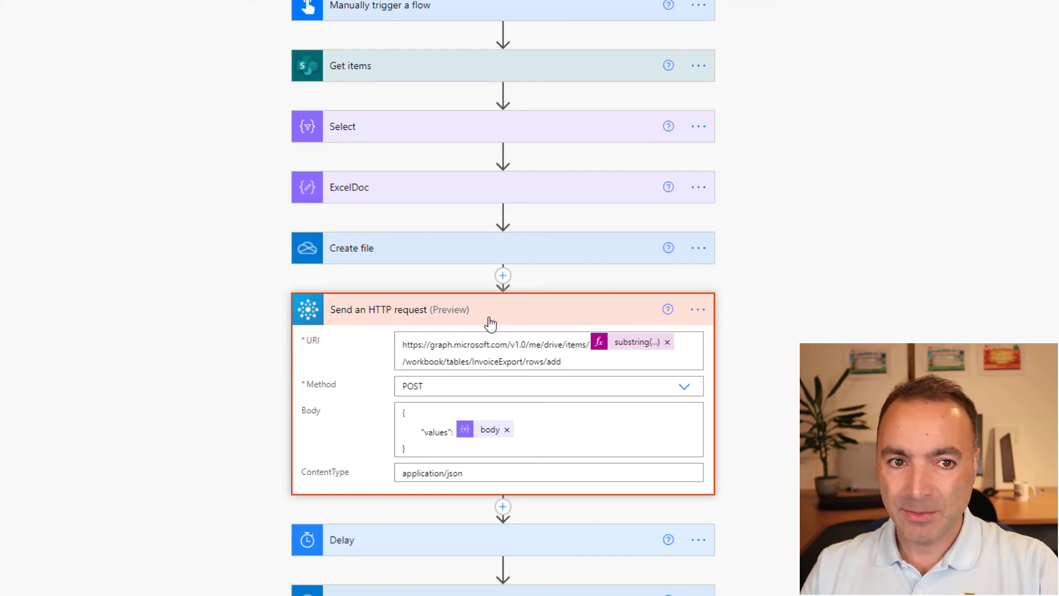
{"action": "mouse_move", "coordinate": [336, 189]}
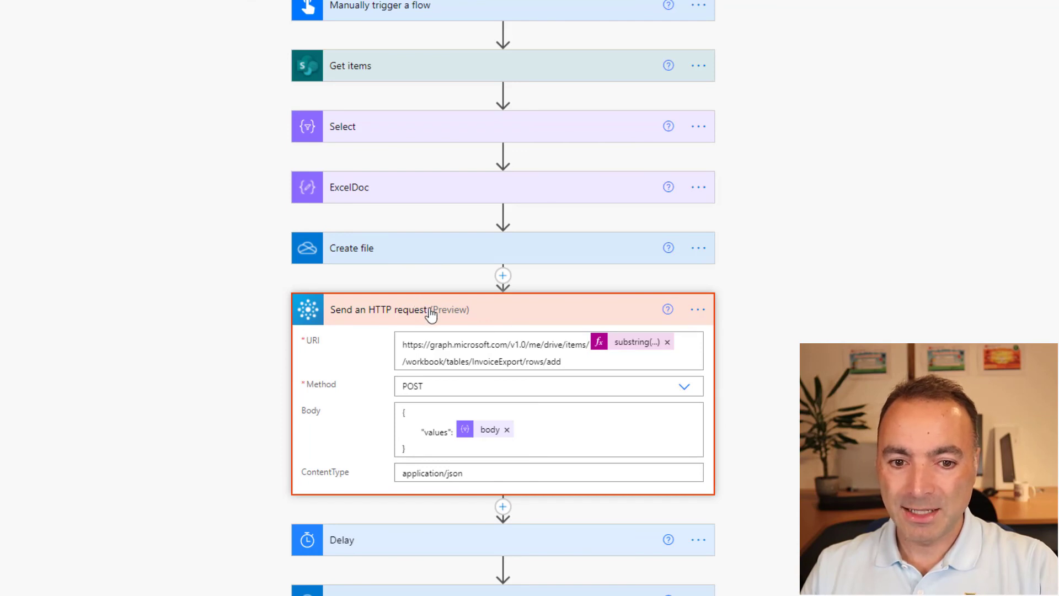
{"action": "left_click", "coordinate": [384, 309]}
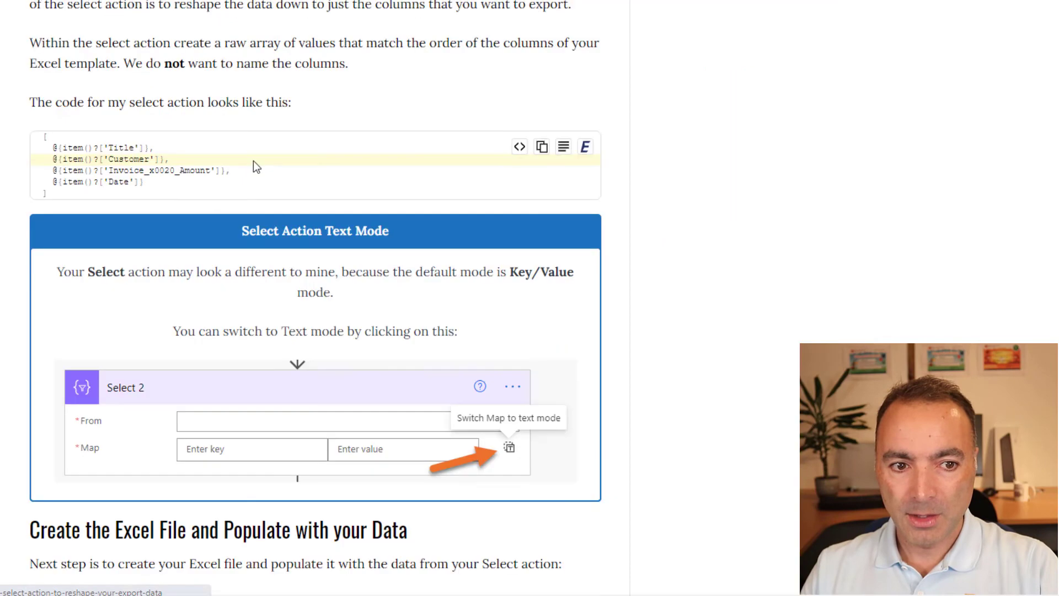
Scroll the blog down to the HTTP action section with its copyable JSON code block
{"action": "scroll", "scroll_direction": "down", "scroll_amount": 3}
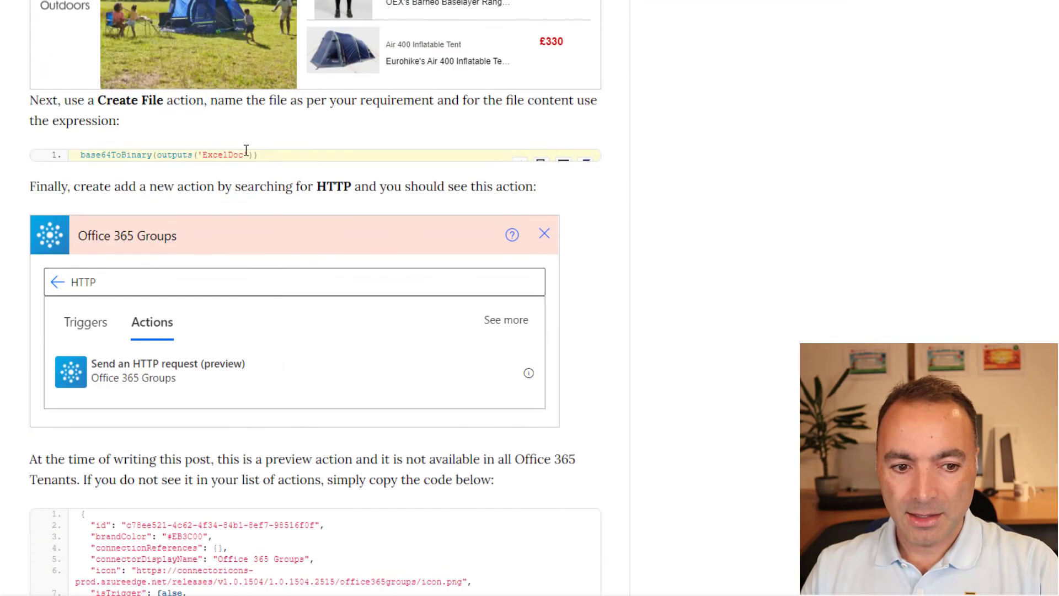
{"action": "scroll", "scroll_direction": "down", "scroll_amount": 3}
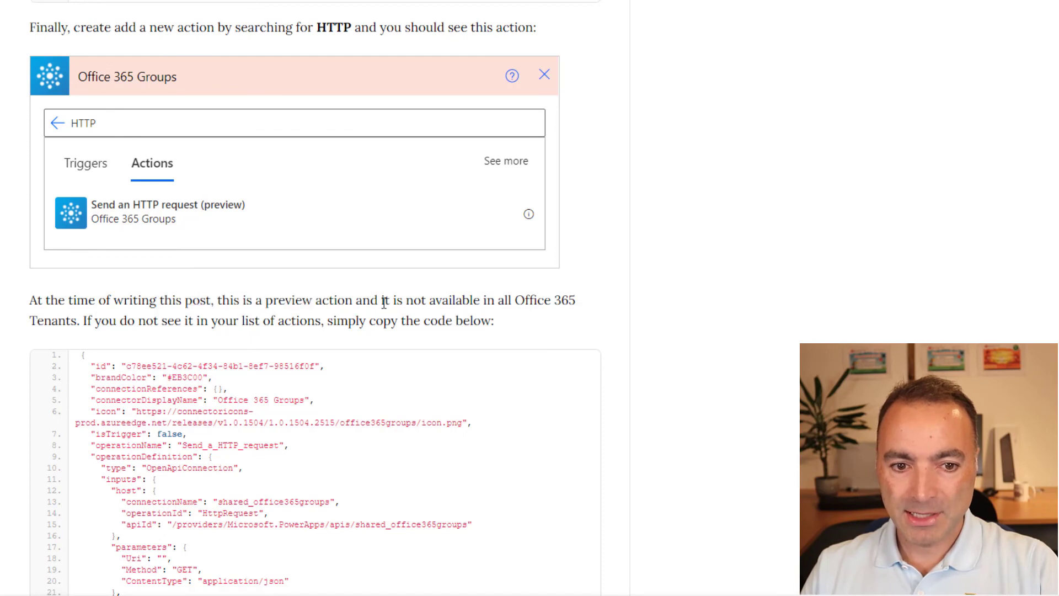
{"action": "scroll", "scroll_direction": "down", "scroll_amount": 3}
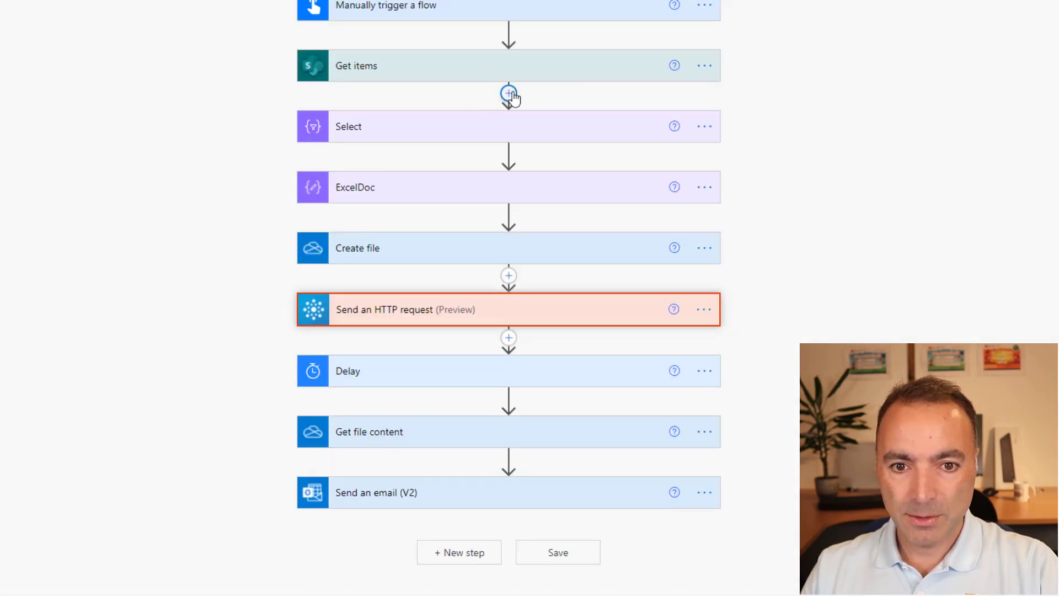
Insert the Send a HTTP request action from My clipboard between Get items and Select
{"action": "left_click", "coordinate": [509, 94]}
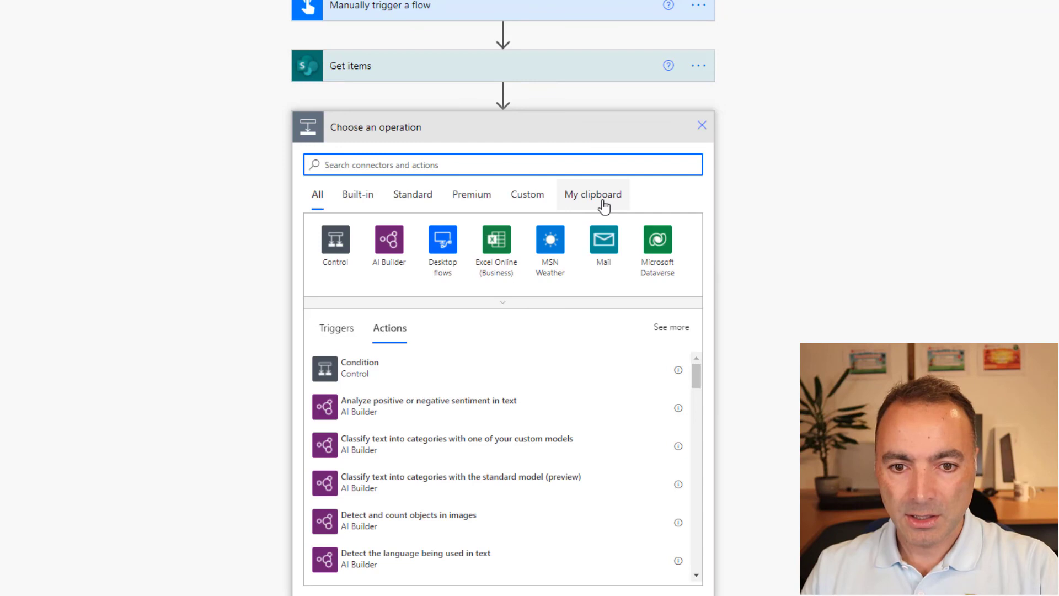
{"action": "left_click", "coordinate": [592, 194]}
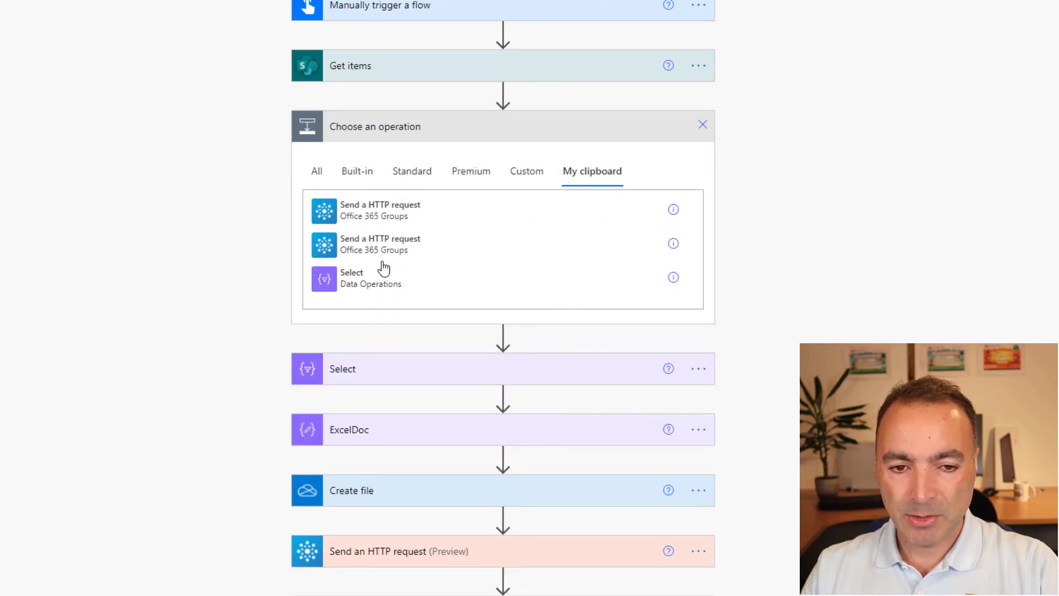
{"action": "left_click", "coordinate": [380, 210]}
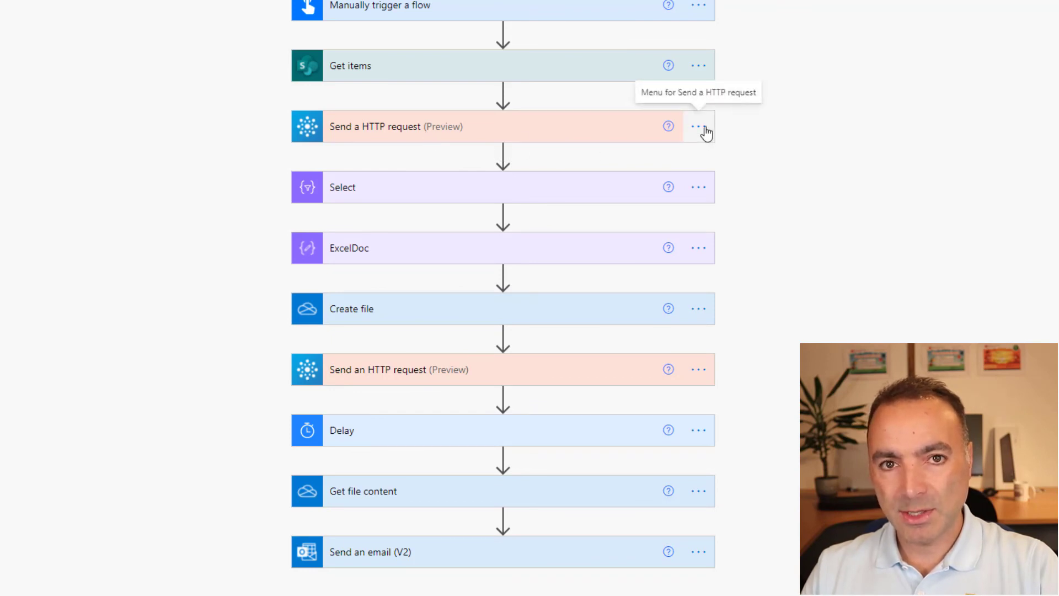
{"action": "mouse_move", "coordinate": [684, 115]}
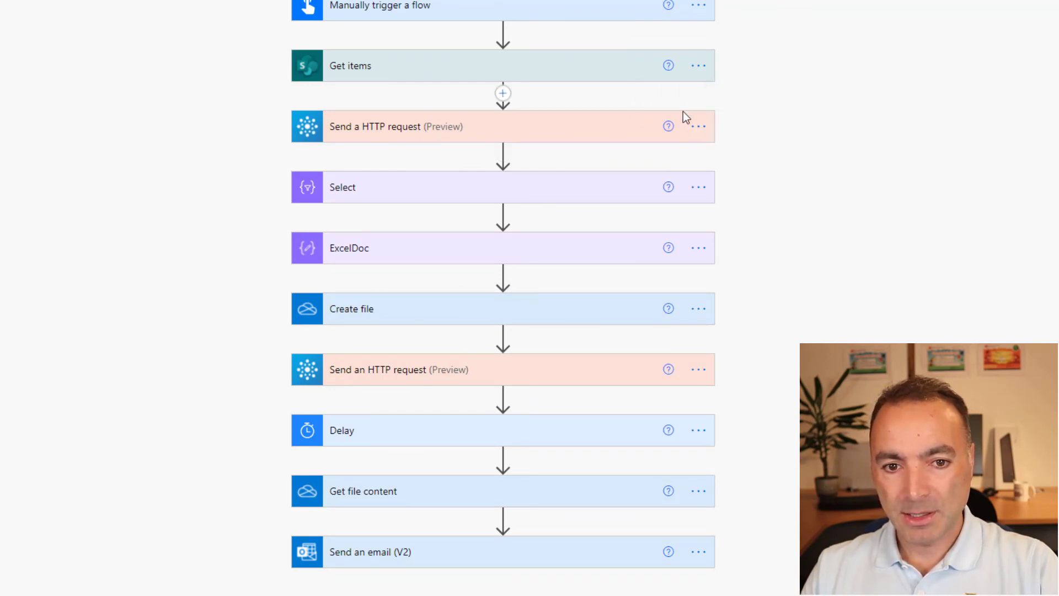